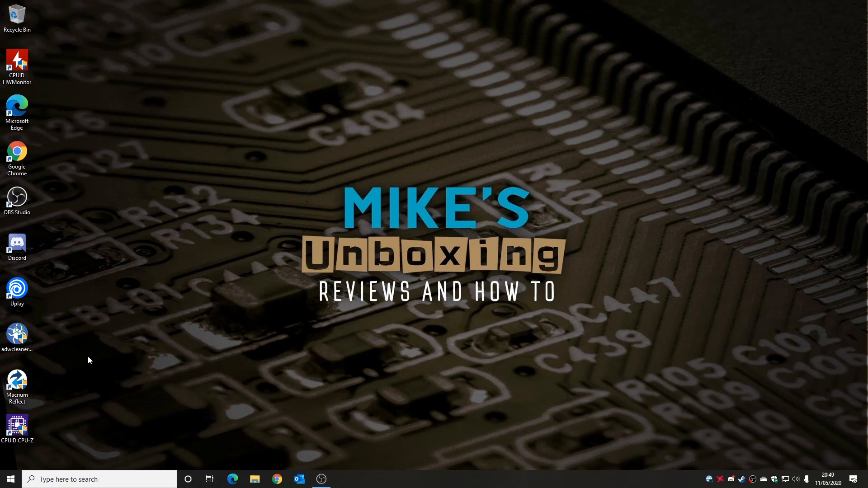
pyautogui.moveTo(288, 348)
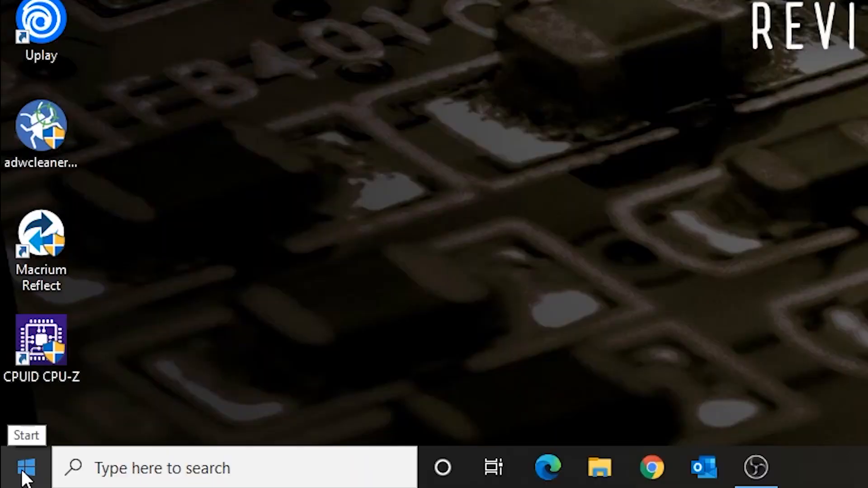
# - Launch the Settings app from the Start menu
pyautogui.click(26, 468)
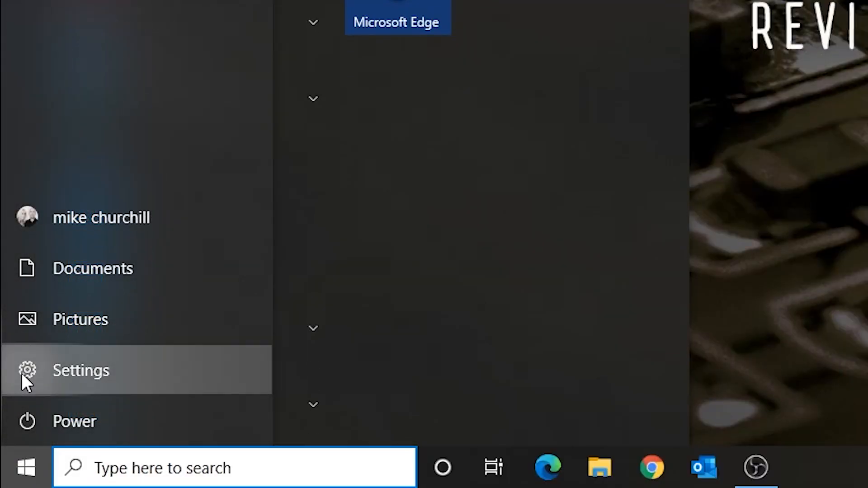
pyautogui.click(81, 370)
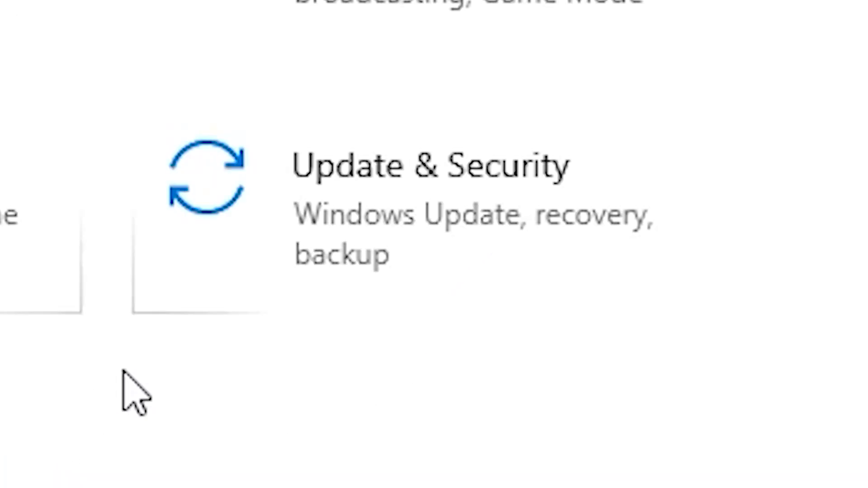
pyautogui.moveTo(360, 226)
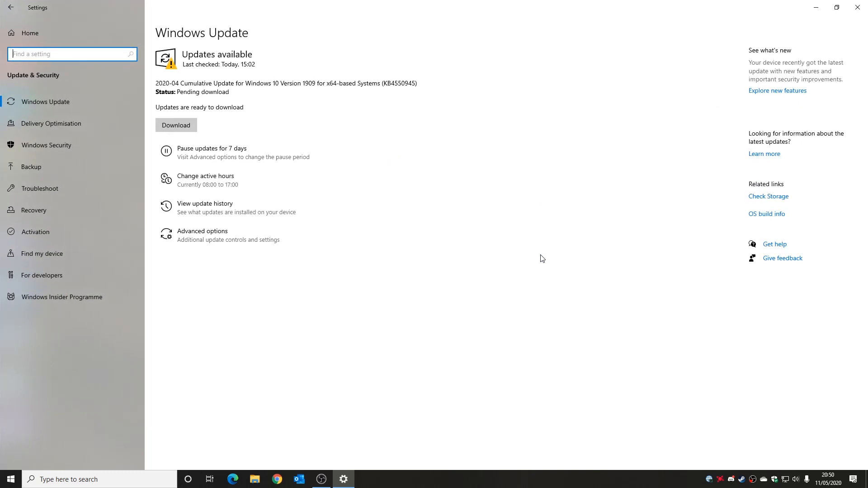
pyautogui.moveTo(236, 65)
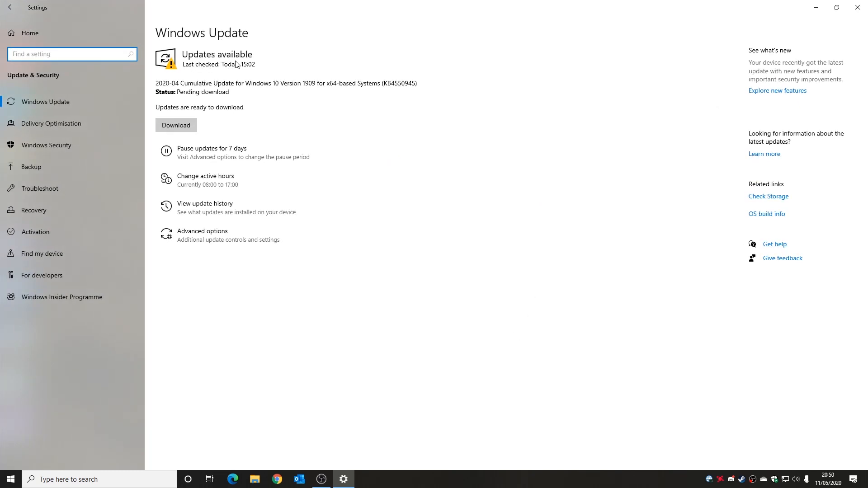
pyautogui.moveTo(217, 79)
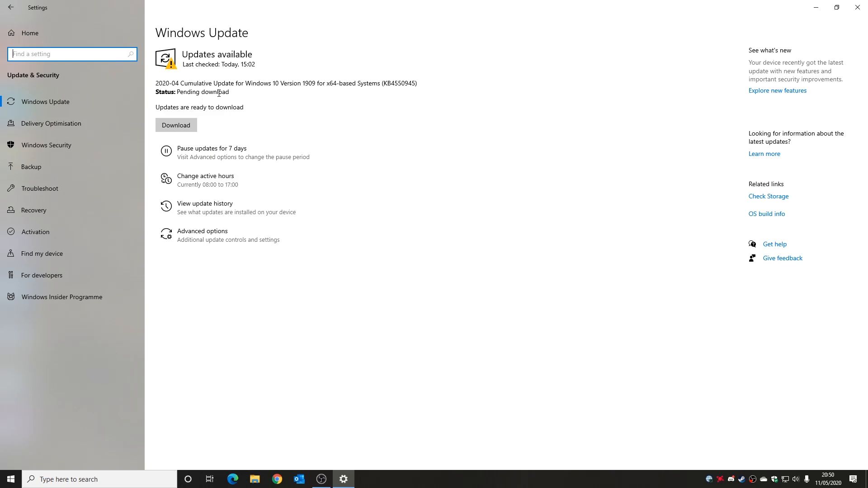
pyautogui.moveTo(202, 235)
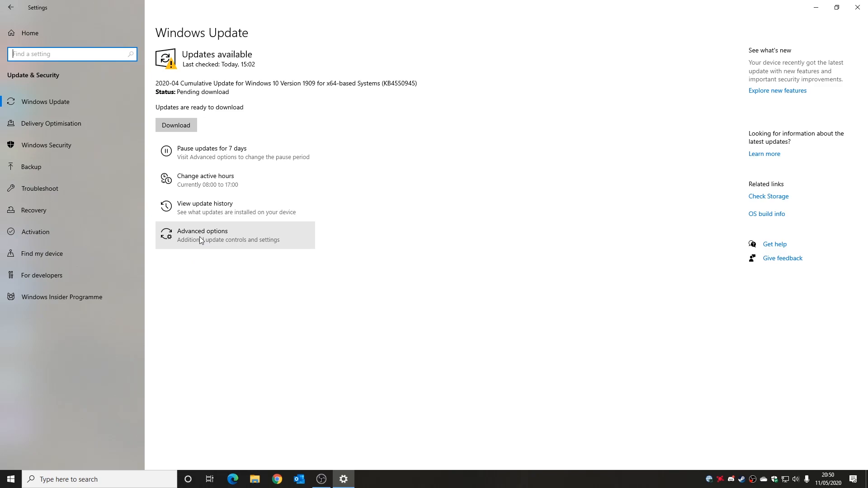
# - Open Advanced options from the Windows Update page
pyautogui.click(202, 235)
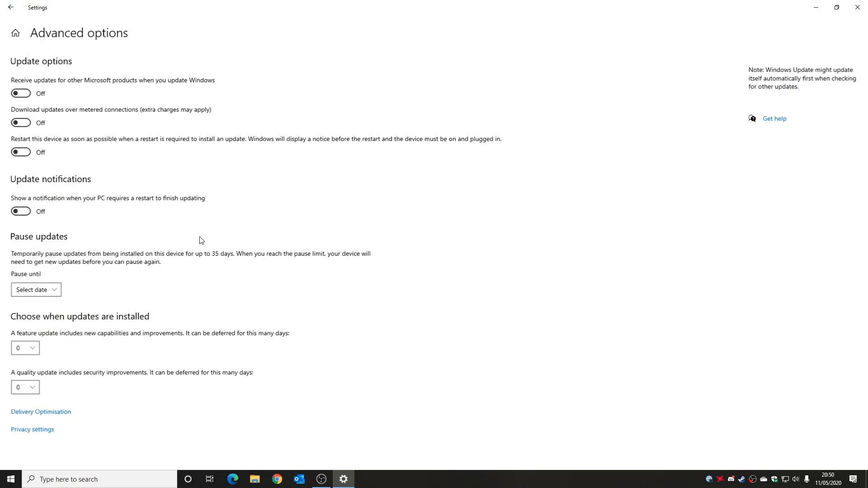
pyautogui.moveTo(79, 72)
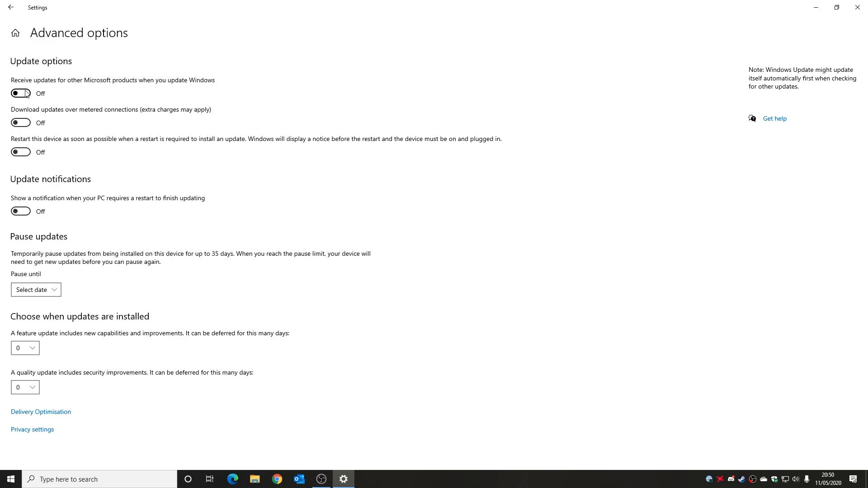
pyautogui.moveTo(197, 87)
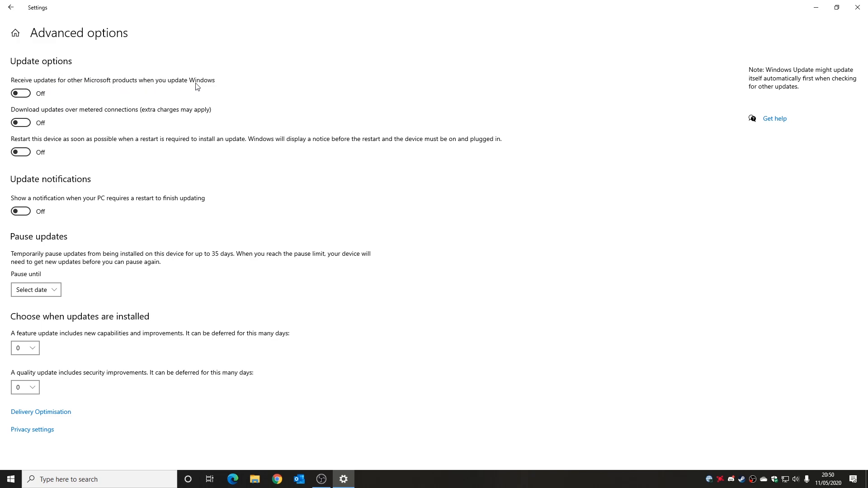
pyautogui.moveTo(49, 208)
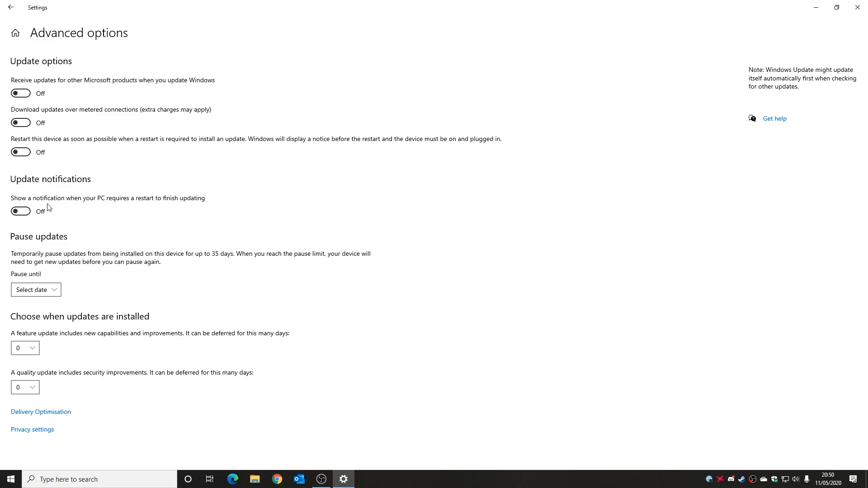
pyautogui.moveTo(35, 186)
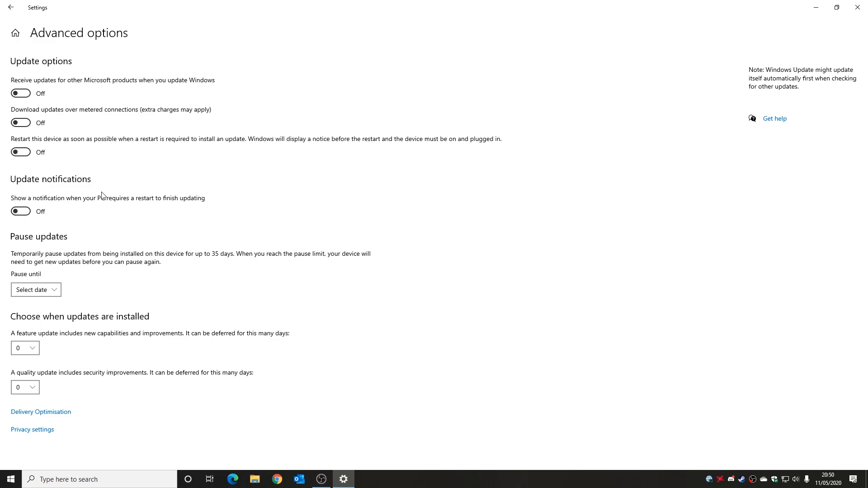
pyautogui.moveTo(188, 237)
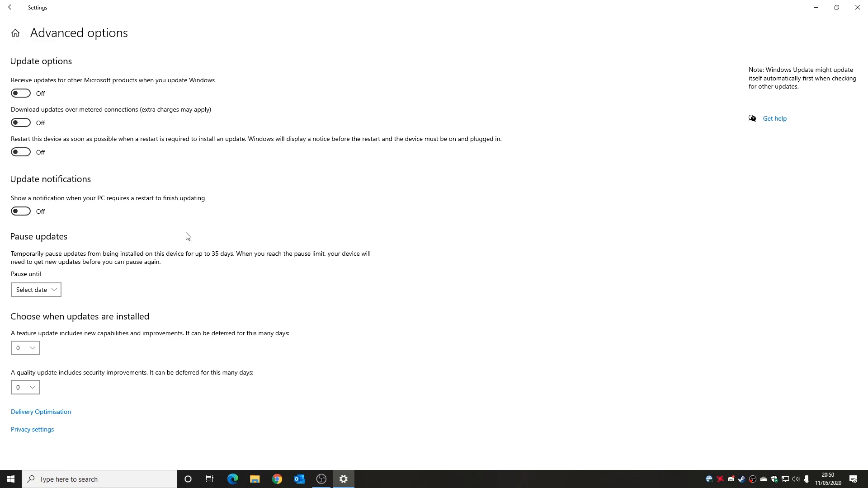
pyautogui.moveTo(55, 266)
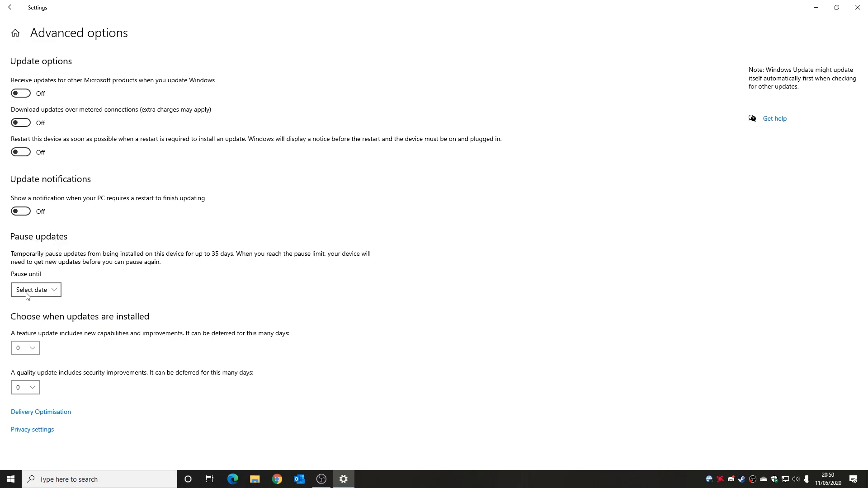
pyautogui.moveTo(96, 355)
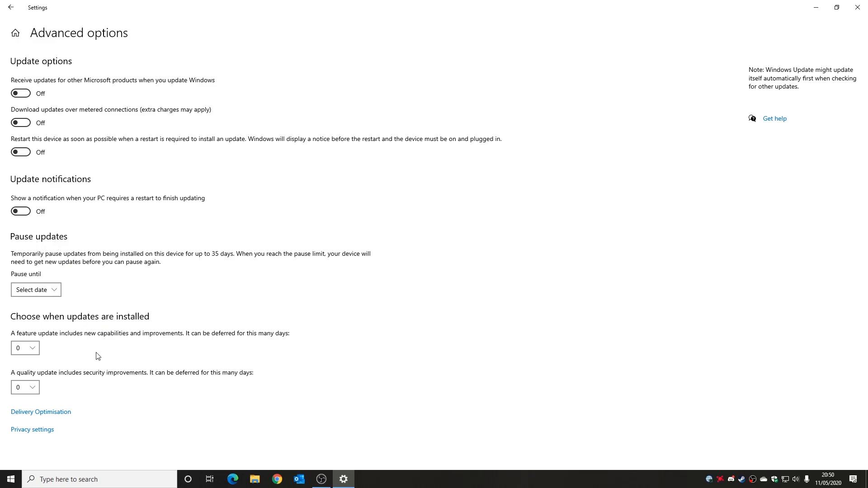
pyautogui.moveTo(41, 420)
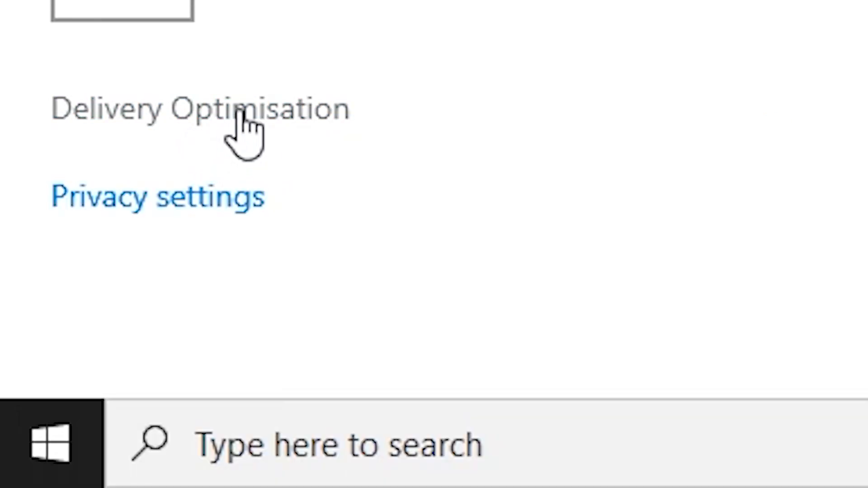
pyautogui.click(200, 109)
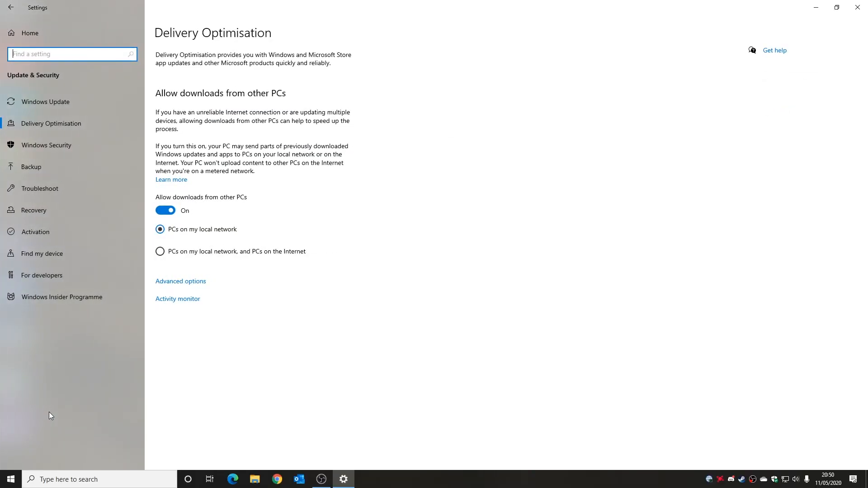
pyautogui.moveTo(181, 76)
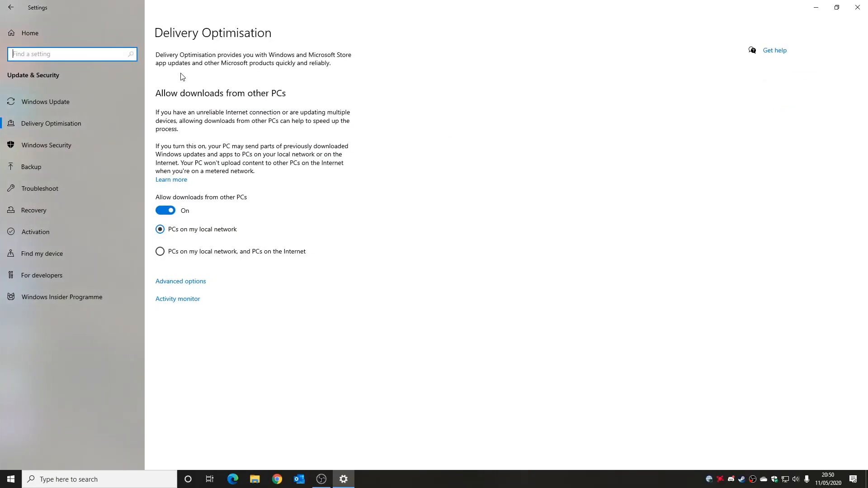
pyautogui.moveTo(190, 109)
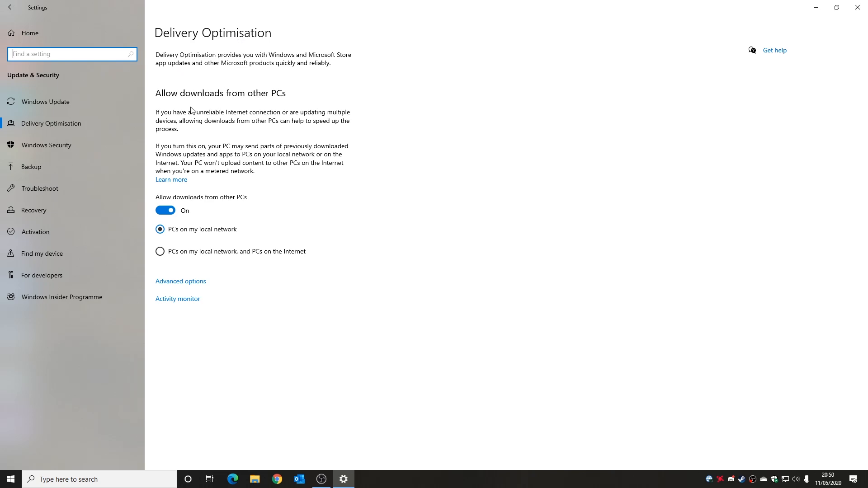
pyautogui.moveTo(333, 92)
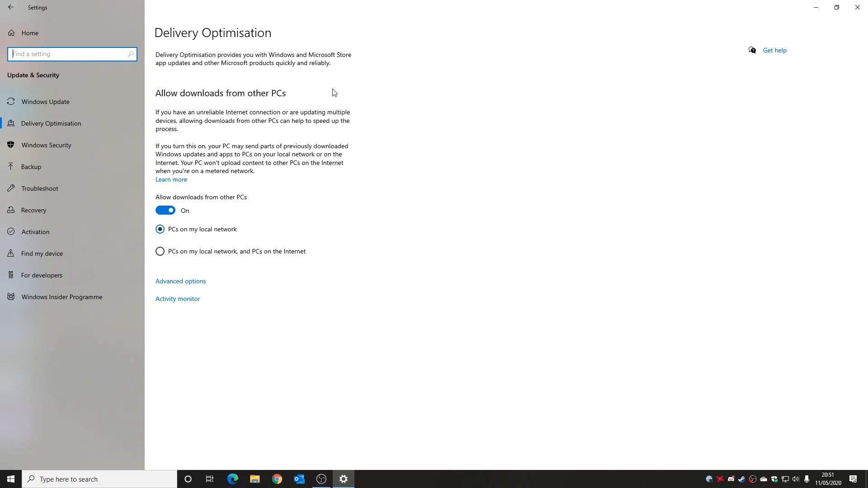
pyautogui.moveTo(243, 74)
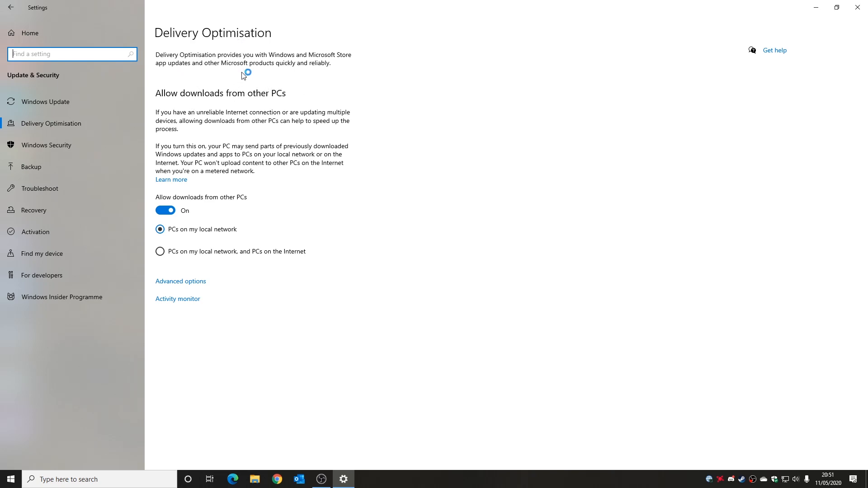
pyautogui.moveTo(263, 75)
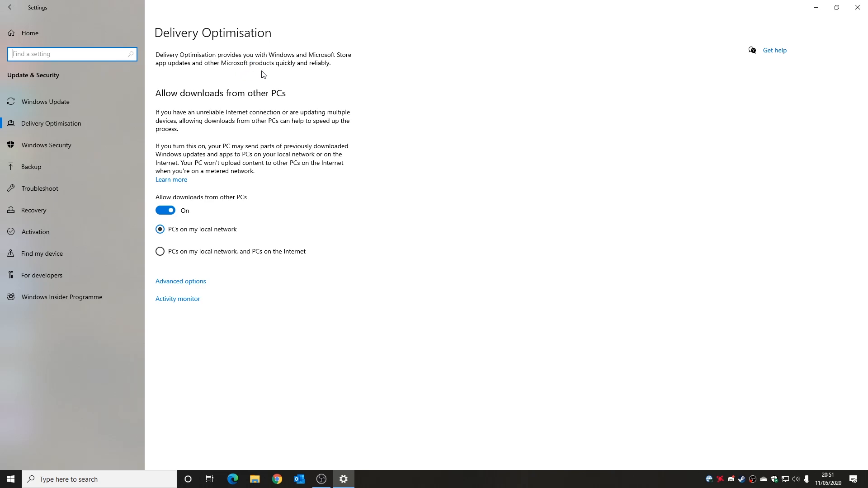
pyautogui.moveTo(342, 58)
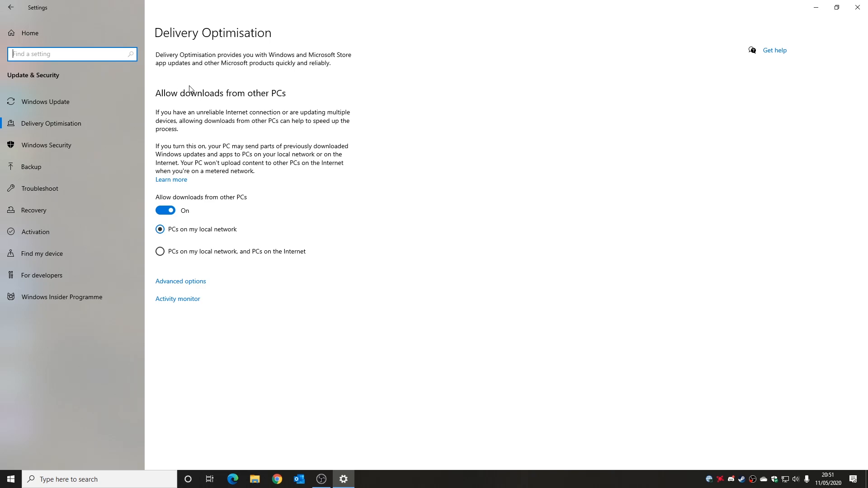
pyautogui.moveTo(338, 215)
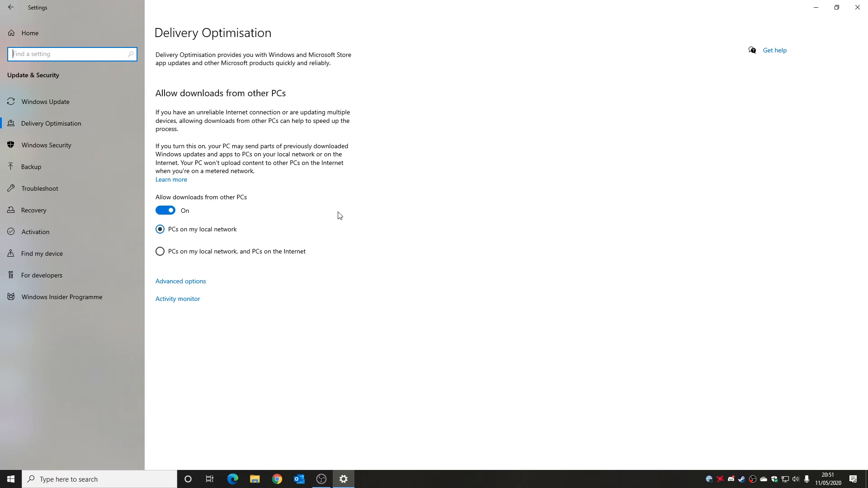
pyautogui.moveTo(370, 162)
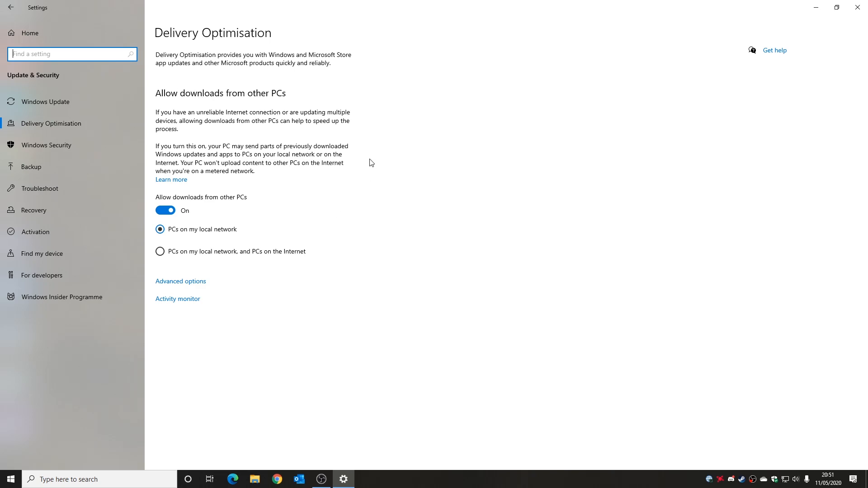
pyautogui.moveTo(342, 233)
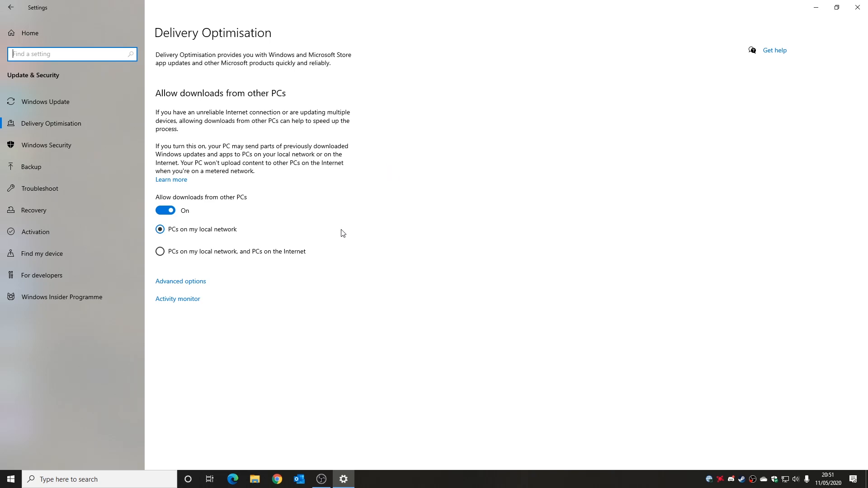
pyautogui.moveTo(177, 216)
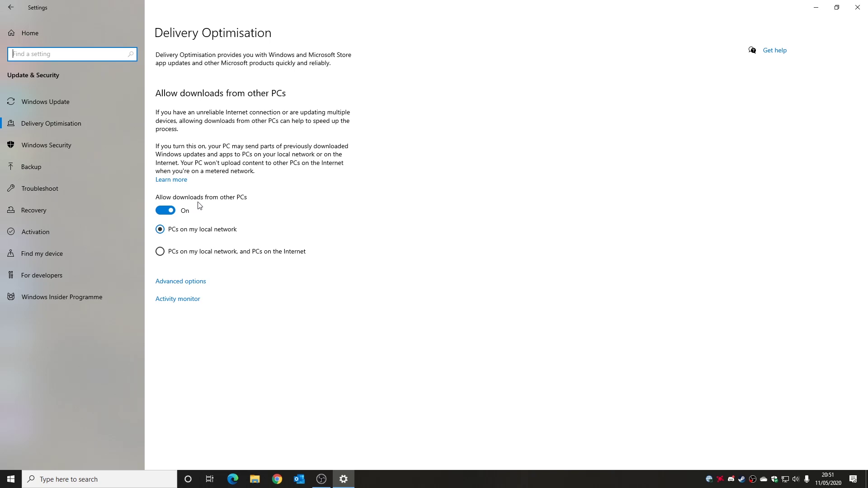
pyautogui.moveTo(226, 211)
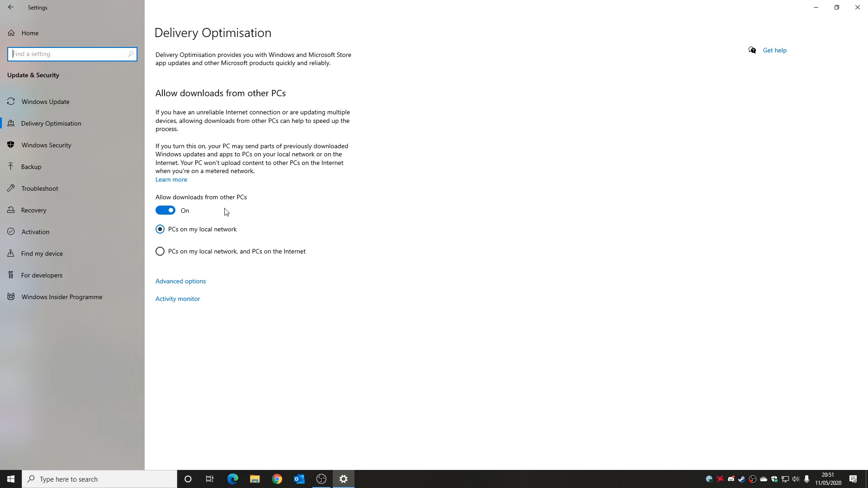
pyautogui.moveTo(234, 215)
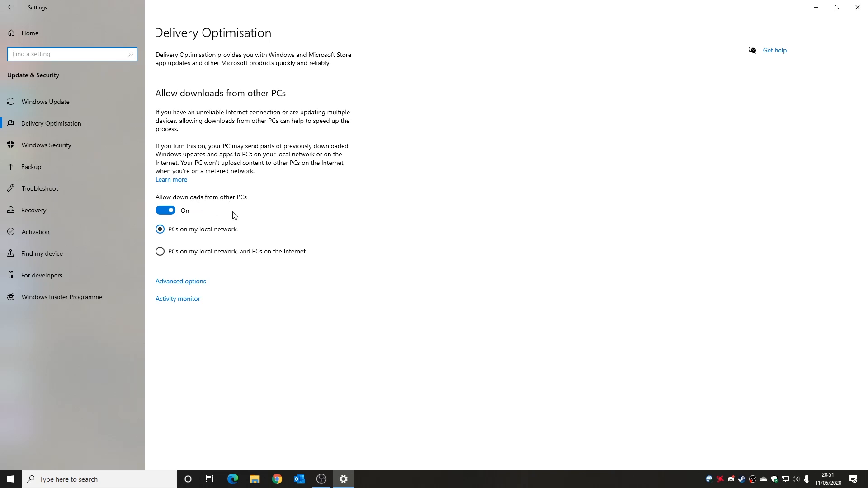
pyautogui.moveTo(209, 236)
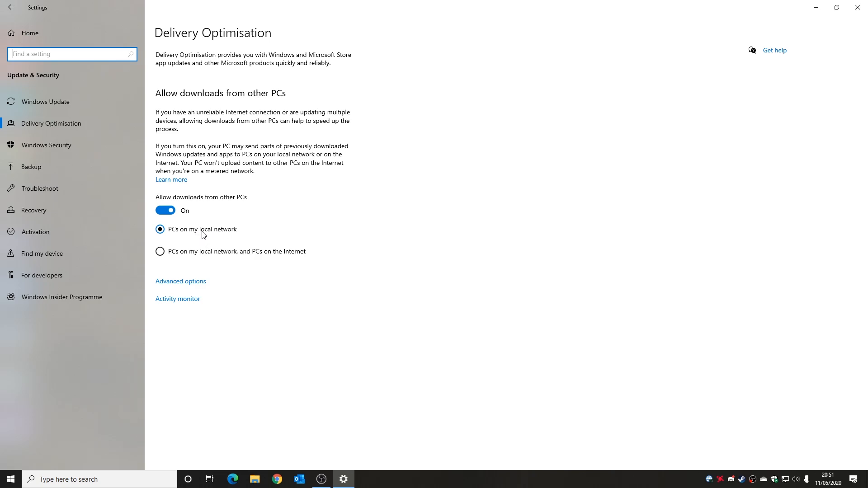
pyautogui.moveTo(209, 233)
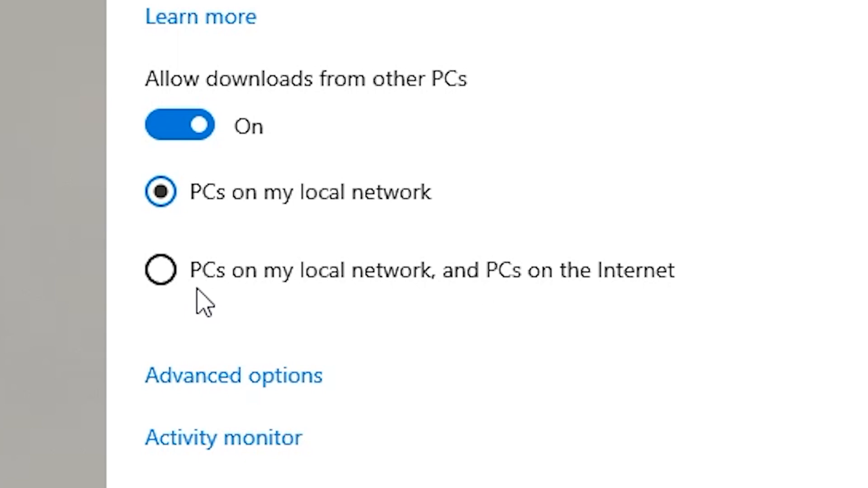
pyautogui.moveTo(512, 301)
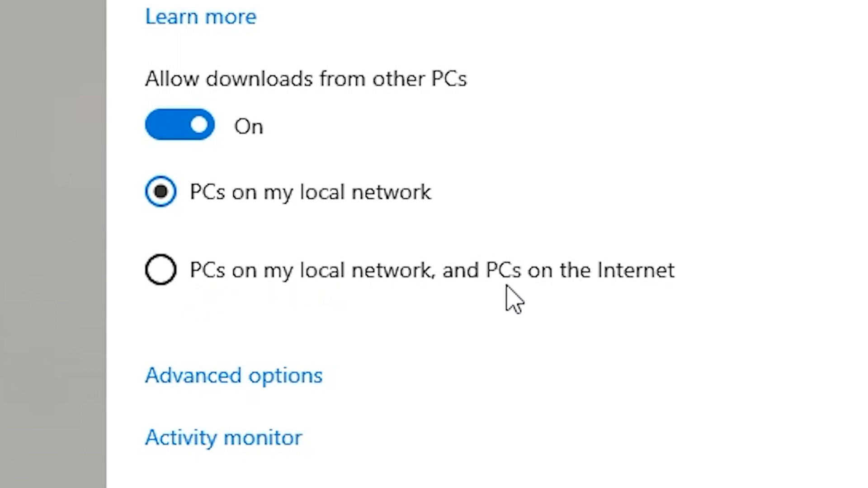
pyautogui.moveTo(523, 296)
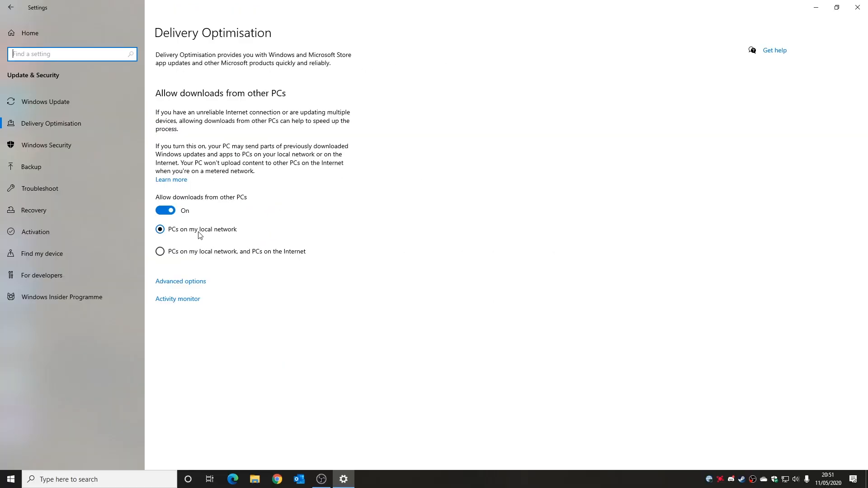
pyautogui.moveTo(209, 234)
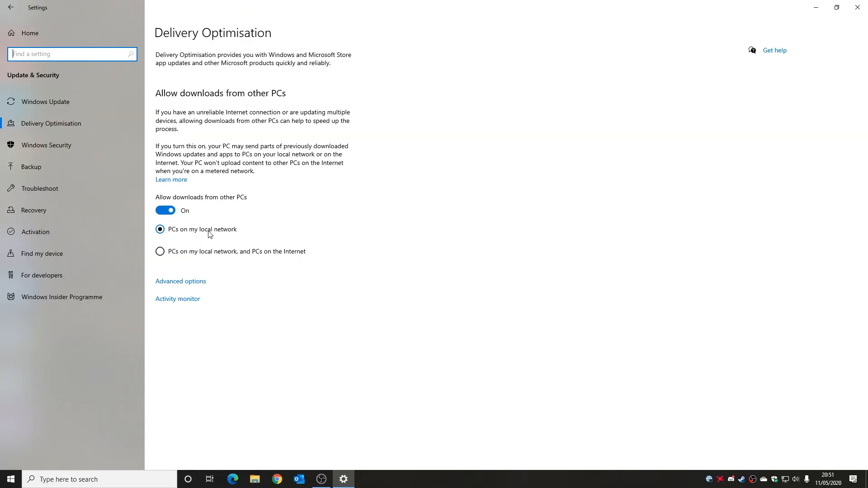
pyautogui.click(164, 210)
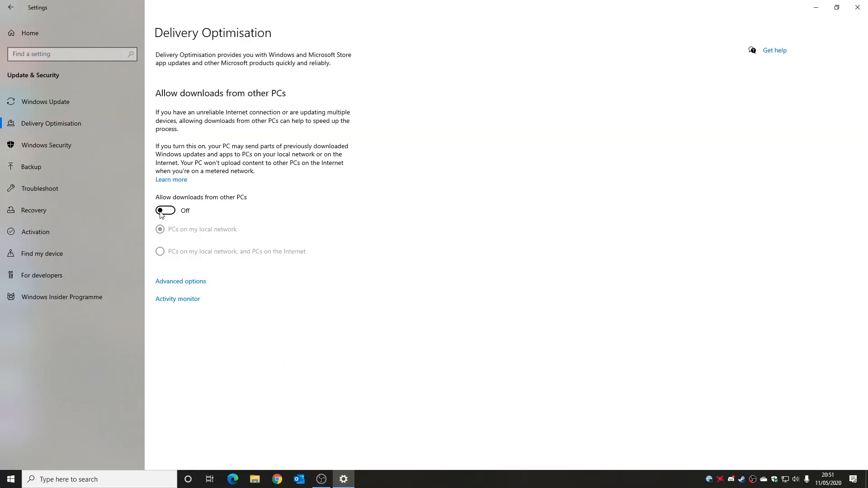
pyautogui.moveTo(192, 216)
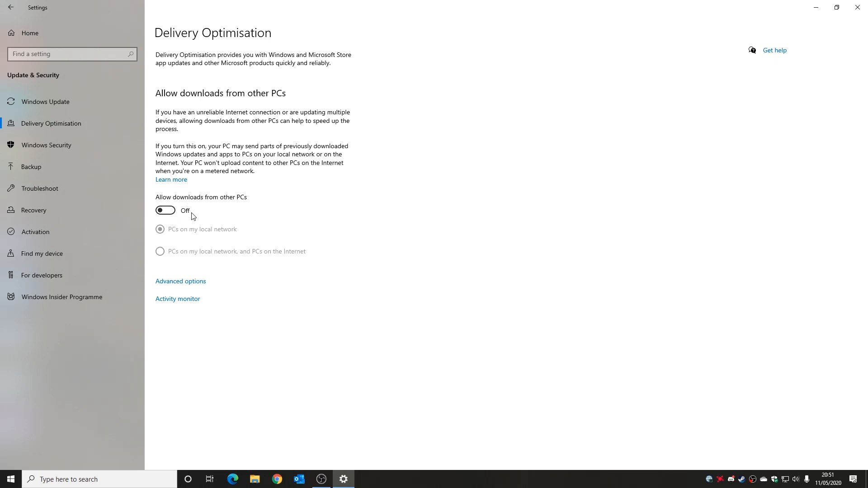
pyautogui.moveTo(165, 214)
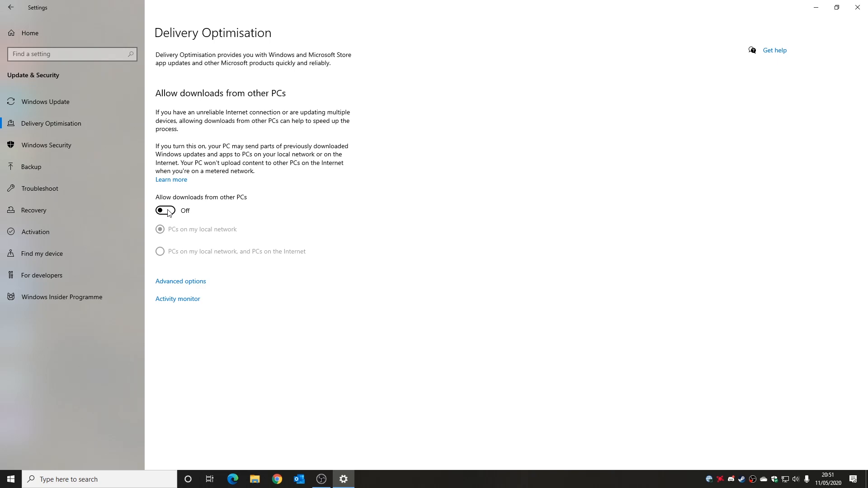
pyautogui.click(165, 211)
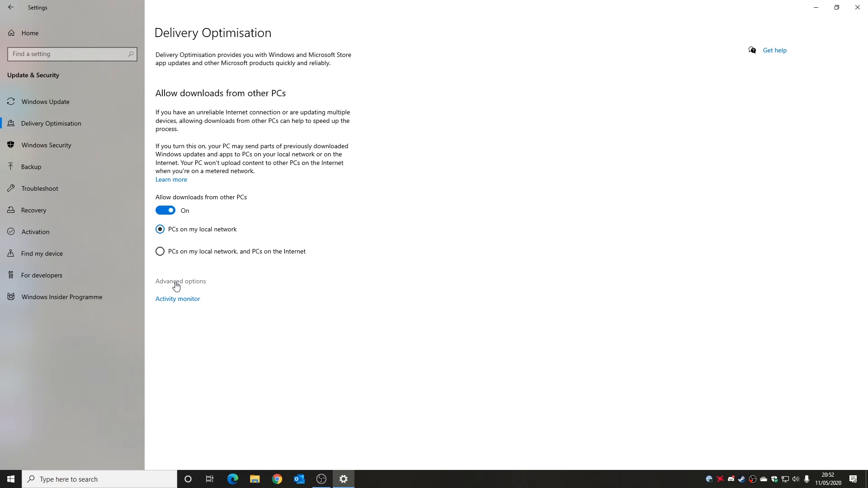
# - Open Delivery Optimisation's Advanced options to reach the bandwidth and upload limits
pyautogui.click(181, 281)
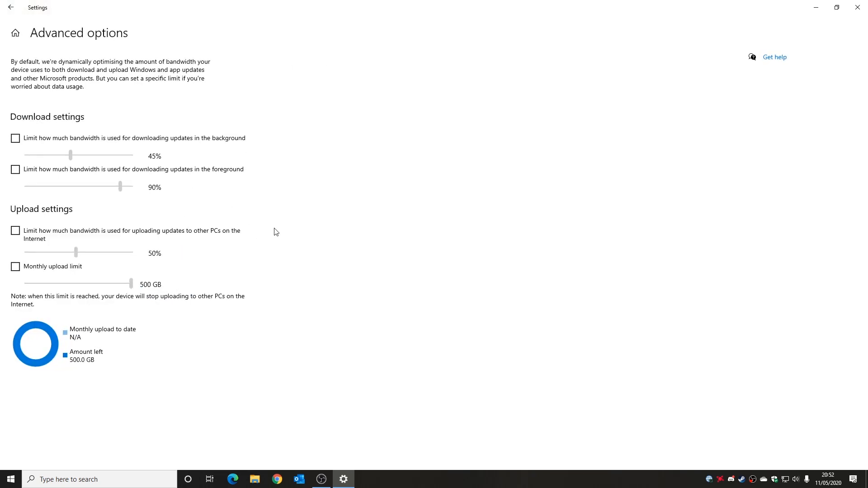
pyautogui.moveTo(54, 139)
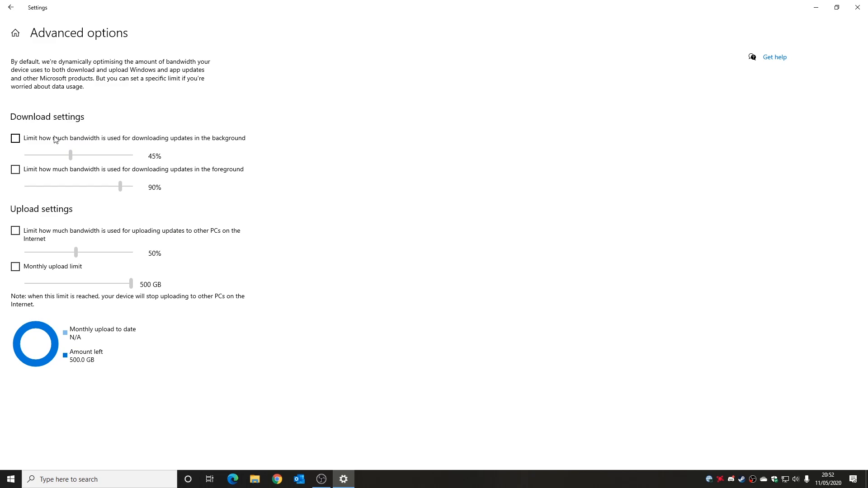
pyautogui.moveTo(59, 167)
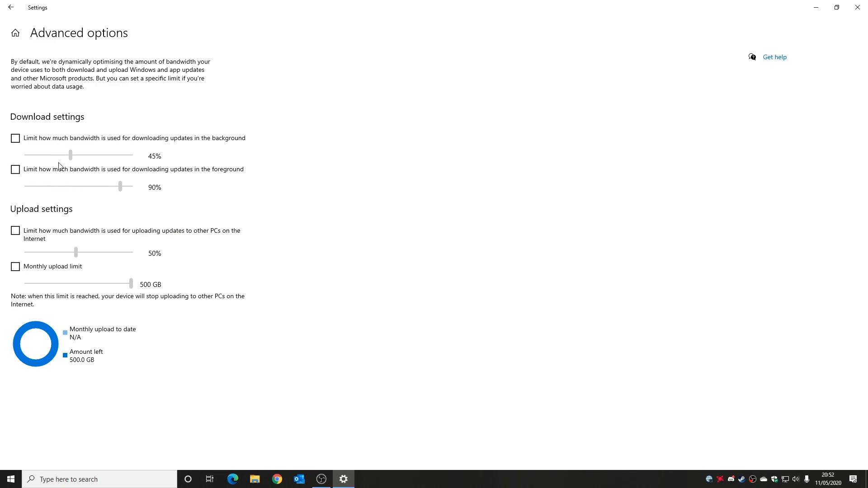
pyautogui.moveTo(32, 148)
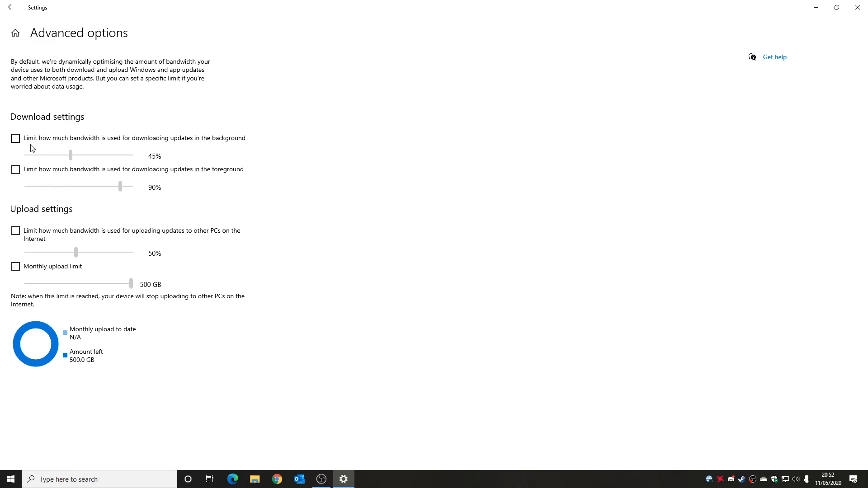
pyautogui.moveTo(213, 142)
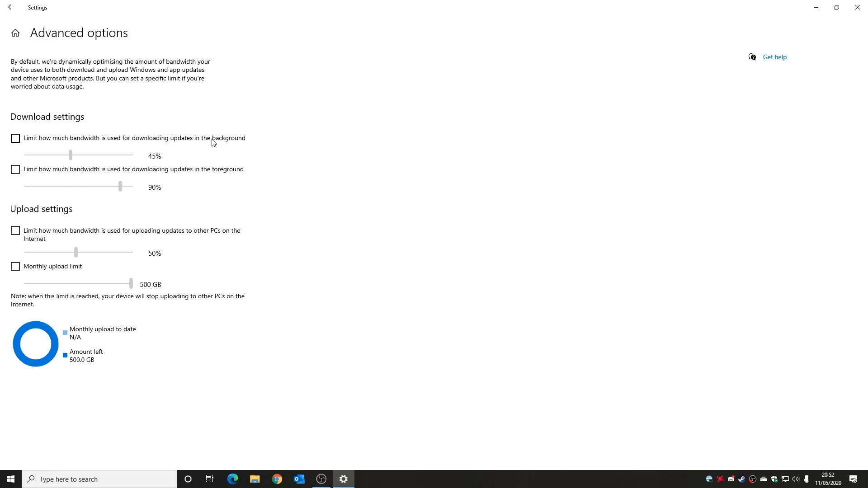
pyautogui.moveTo(310, 381)
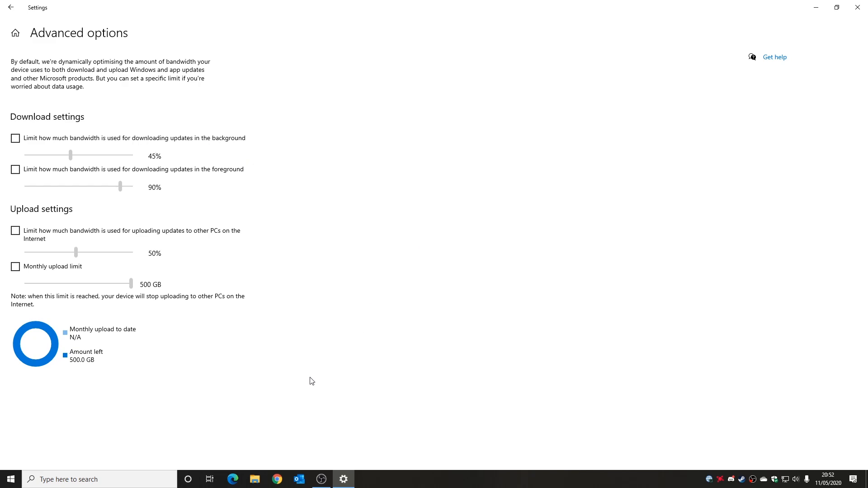
pyautogui.moveTo(294, 300)
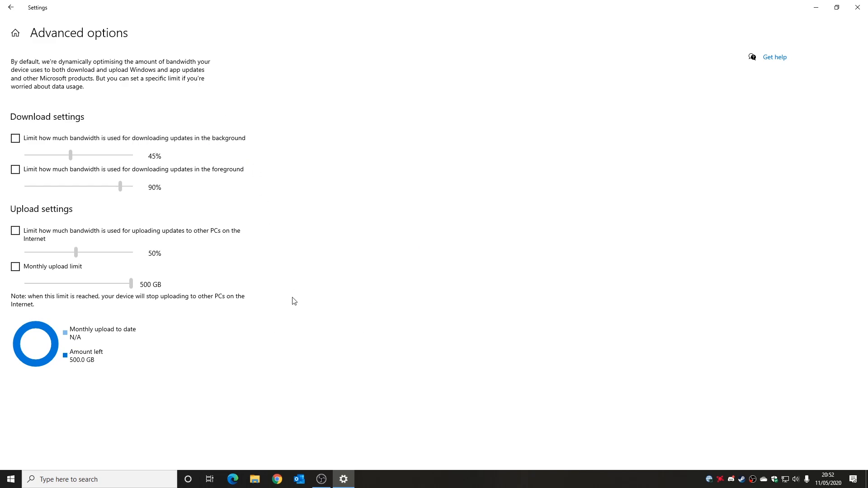
pyautogui.moveTo(155, 166)
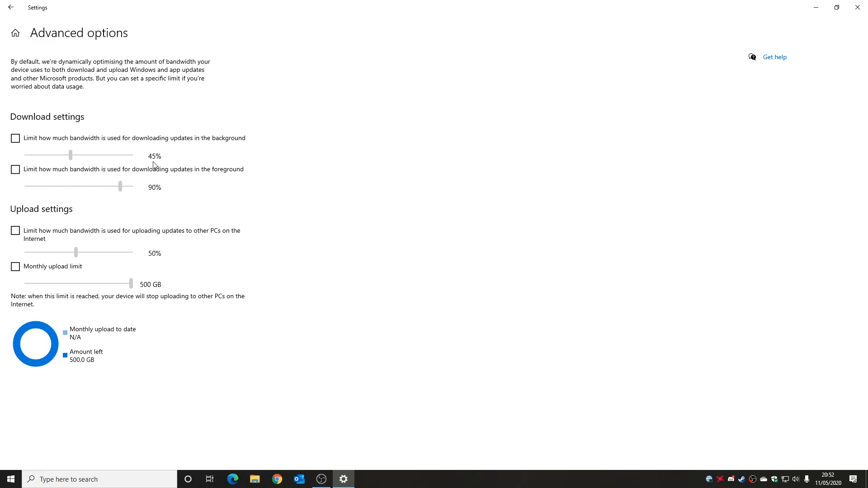
pyautogui.moveTo(153, 163)
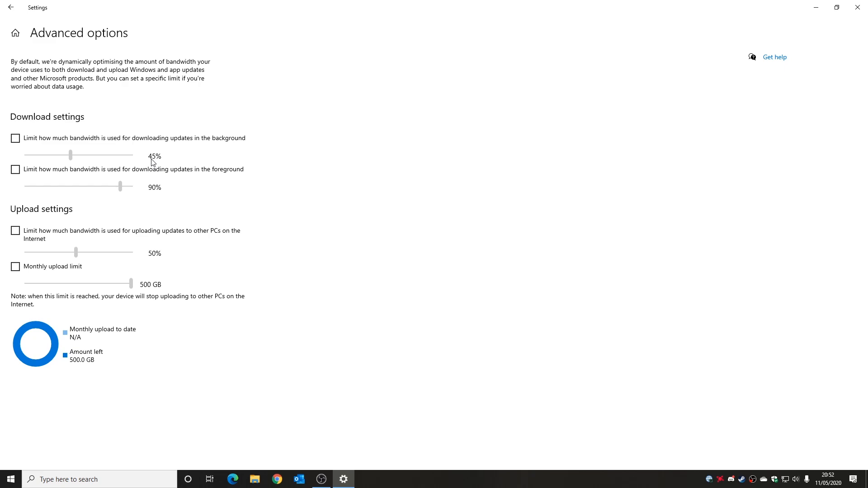
pyautogui.moveTo(146, 194)
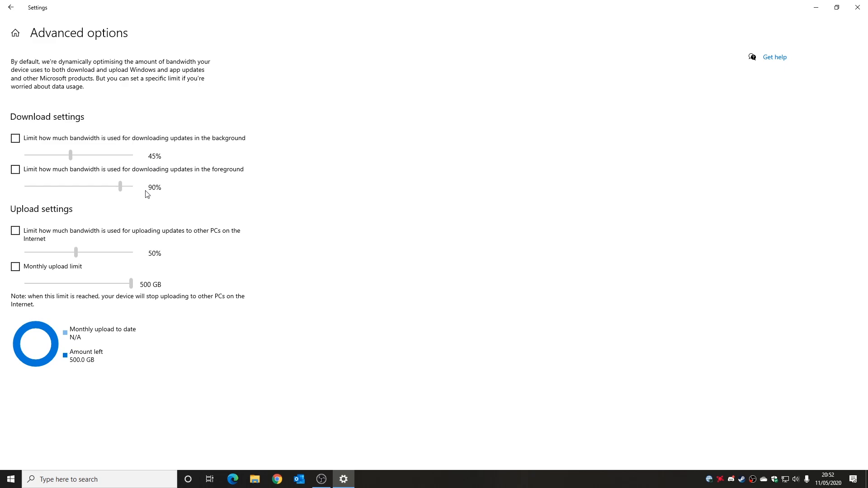
pyautogui.moveTo(129, 192)
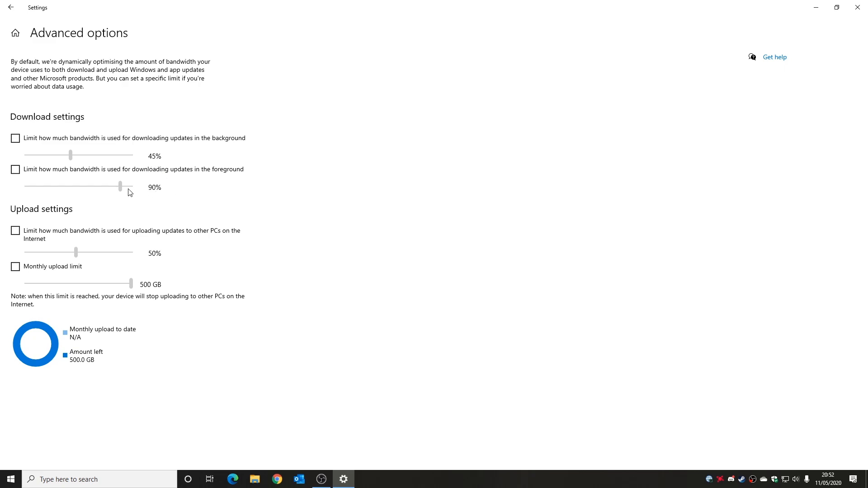
pyautogui.moveTo(151, 196)
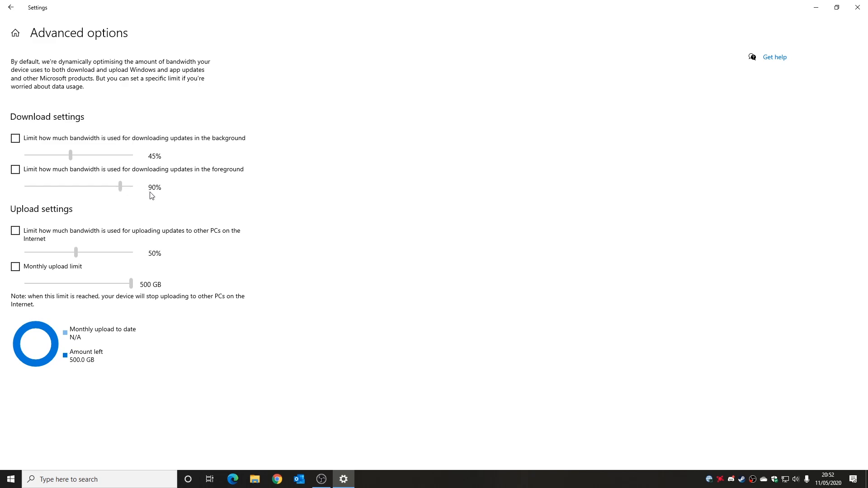
pyautogui.moveTo(156, 164)
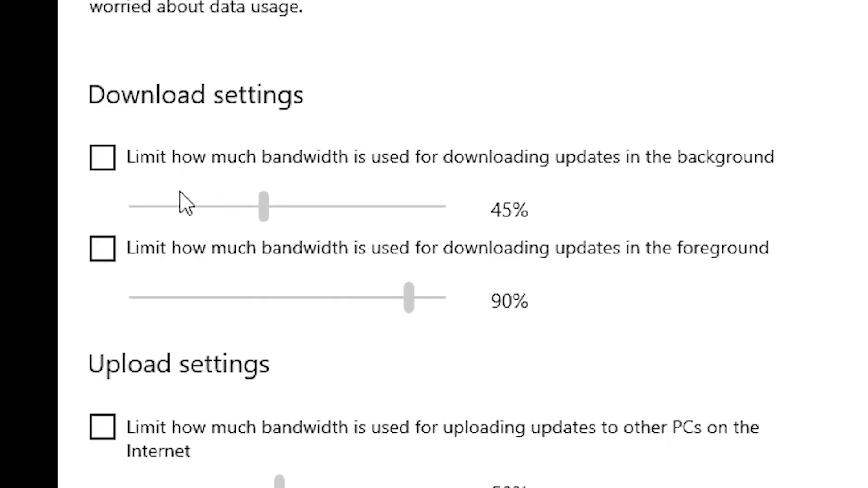
# - Enable both download bandwidth limits, with background at 5% and foreground at 90%
pyautogui.click(102, 157)
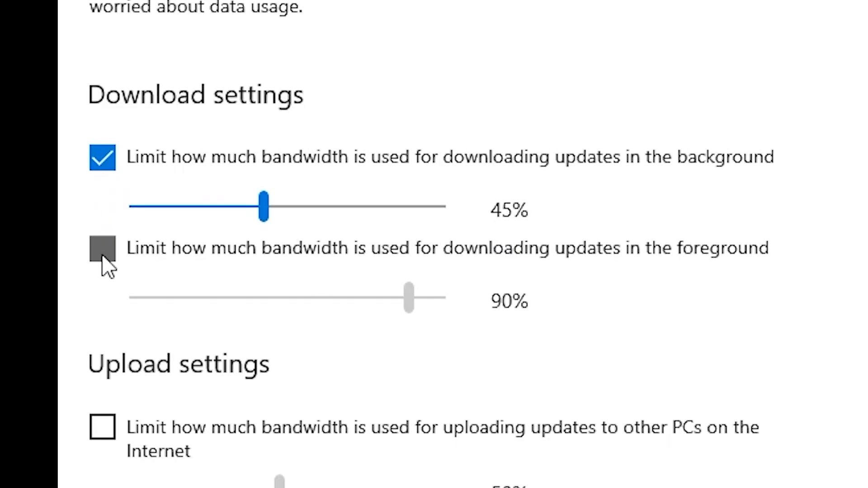
pyautogui.click(101, 249)
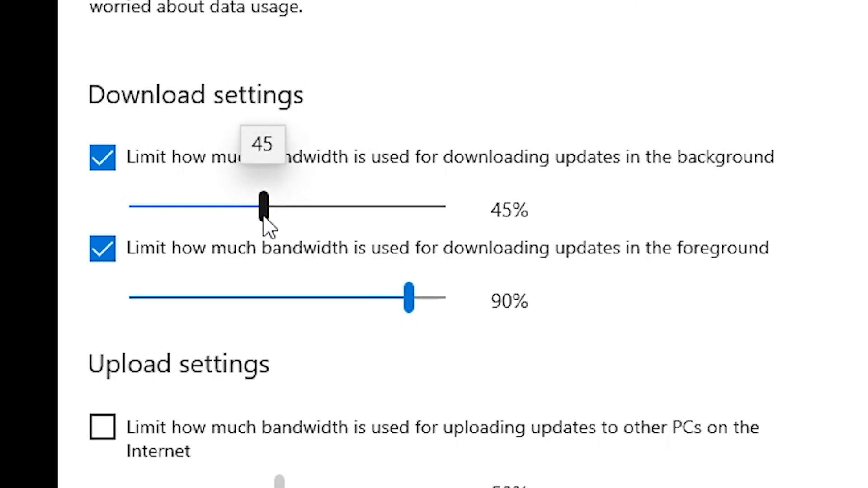
pyautogui.moveTo(485, 196)
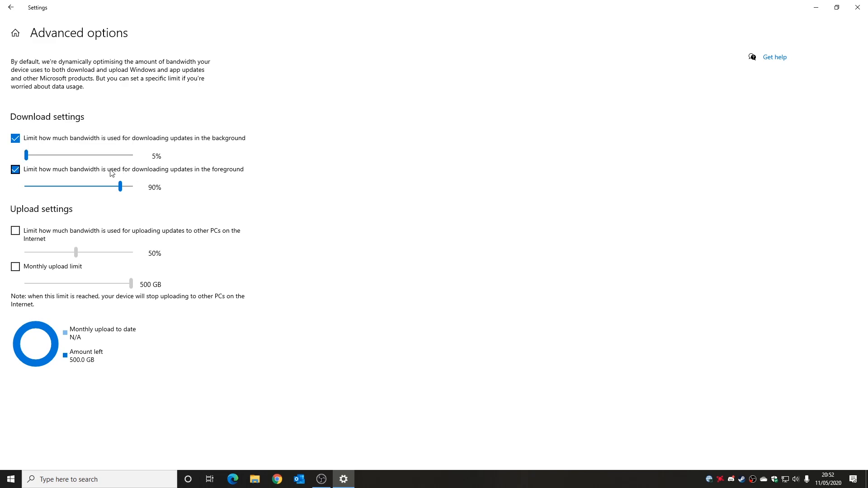
pyautogui.moveTo(188, 169)
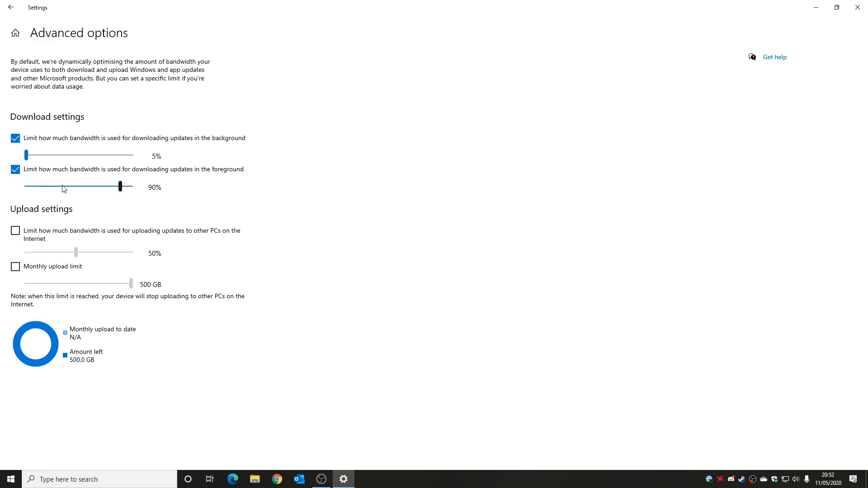
pyautogui.moveTo(118, 187); pyautogui.dragTo(131, 186)
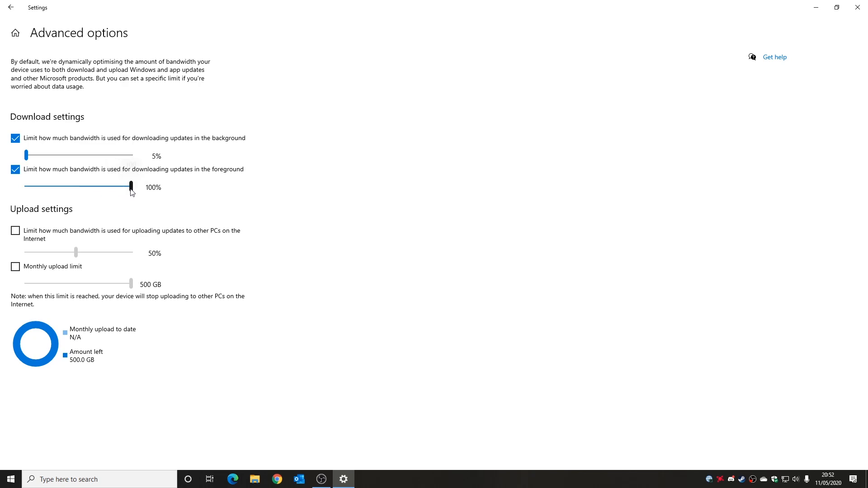
pyautogui.moveTo(130, 187); pyautogui.dragTo(121, 187)
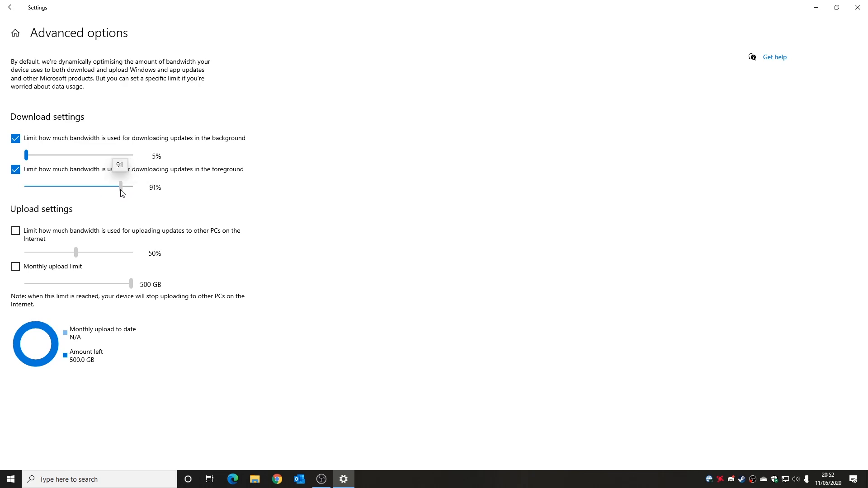
pyautogui.moveTo(121, 186); pyautogui.dragTo(118, 186)
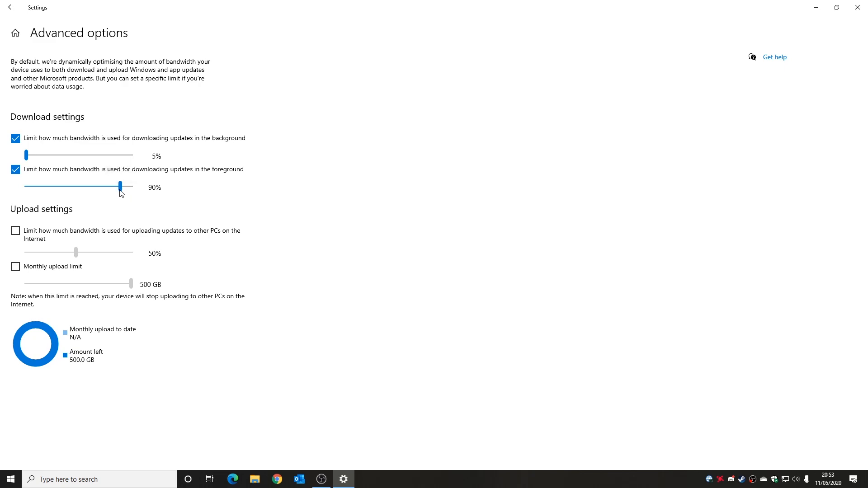
pyautogui.moveTo(202, 209)
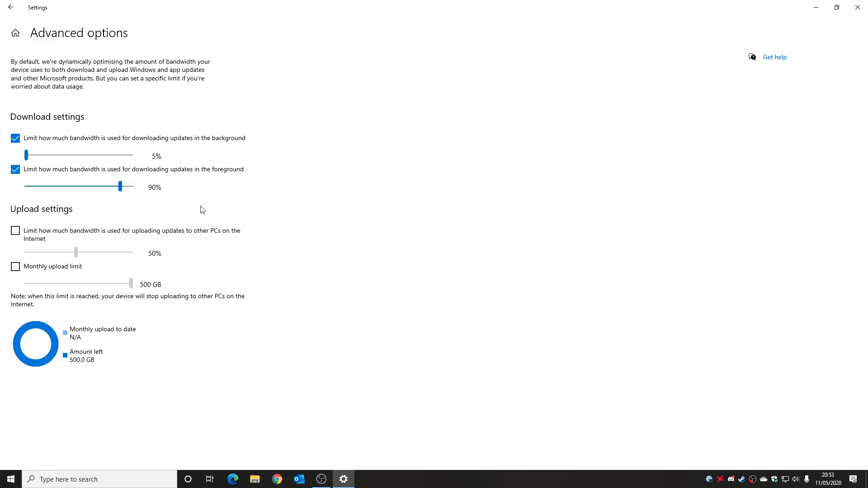
pyautogui.moveTo(46, 181)
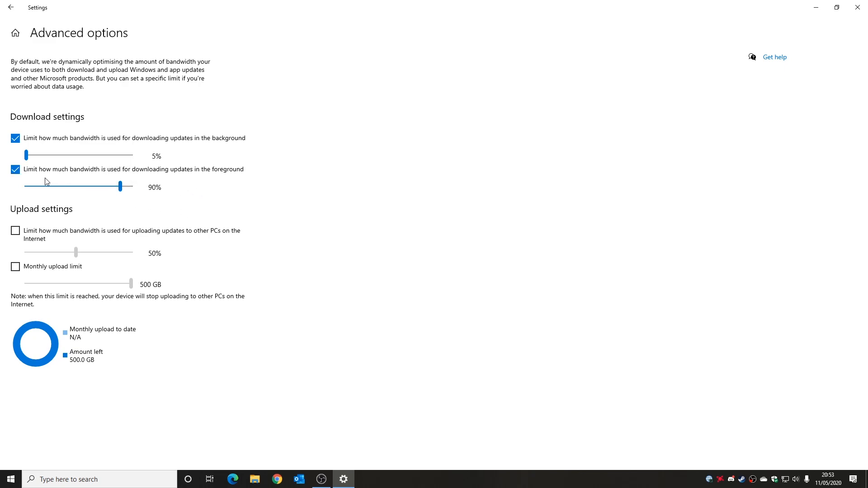
pyautogui.moveTo(210, 176)
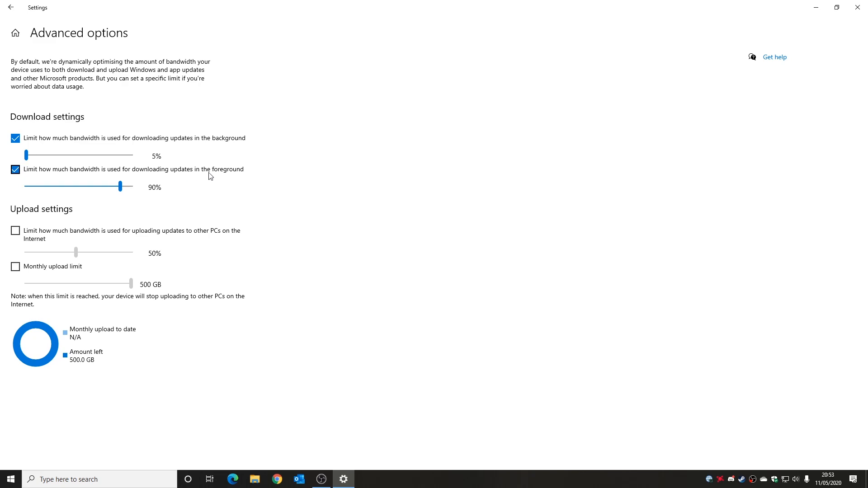
pyautogui.moveTo(276, 245)
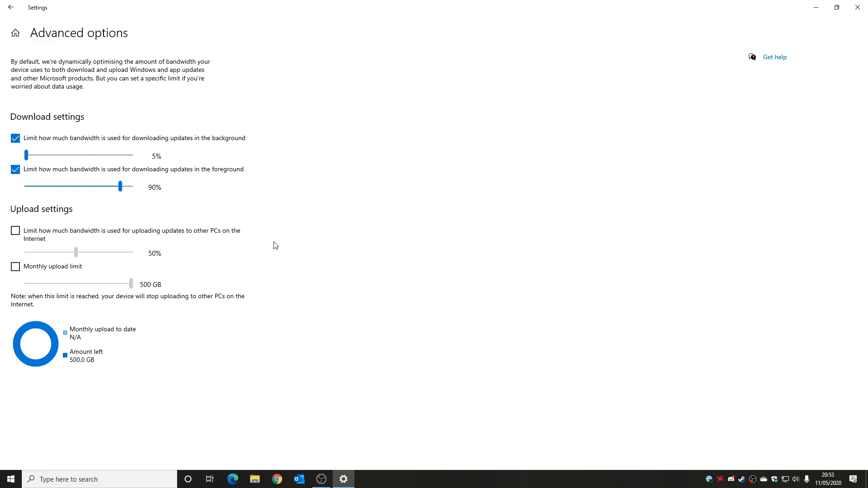
pyautogui.moveTo(276, 204)
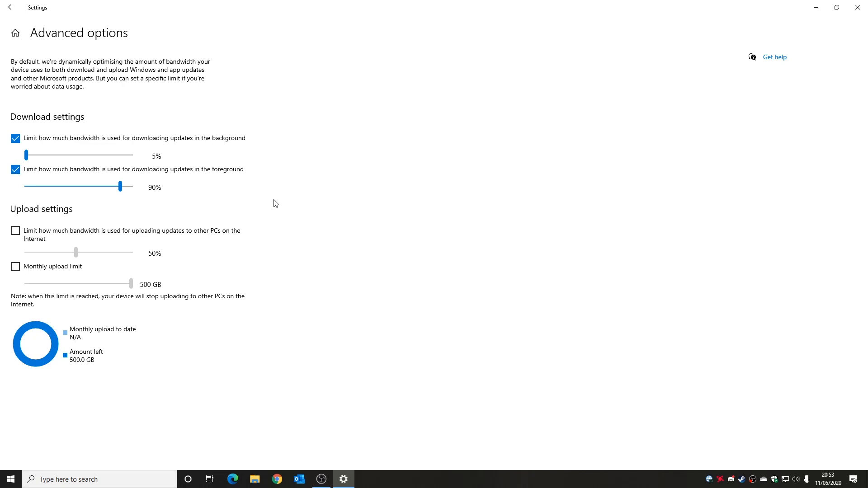
pyautogui.moveTo(156, 196)
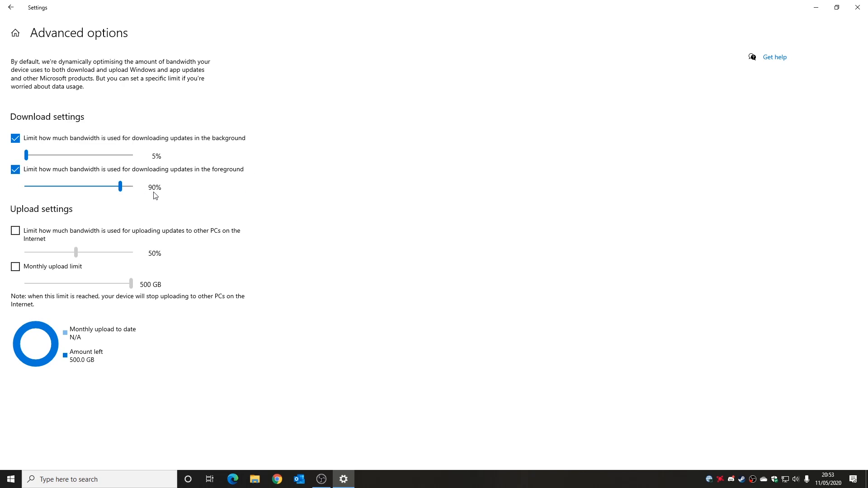
pyautogui.moveTo(144, 200)
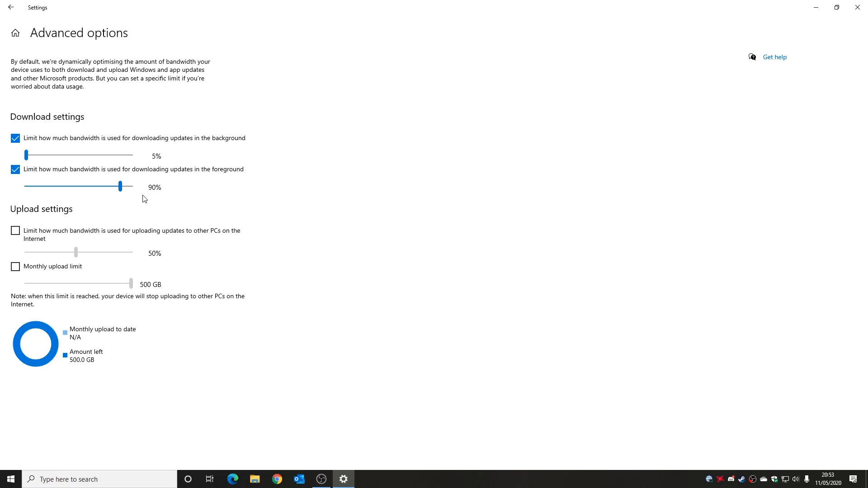
pyautogui.moveTo(26, 156)
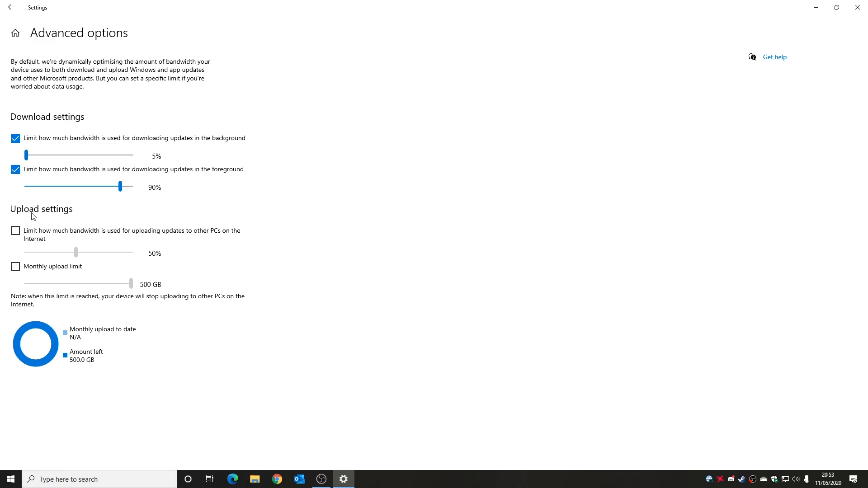
pyautogui.moveTo(68, 238)
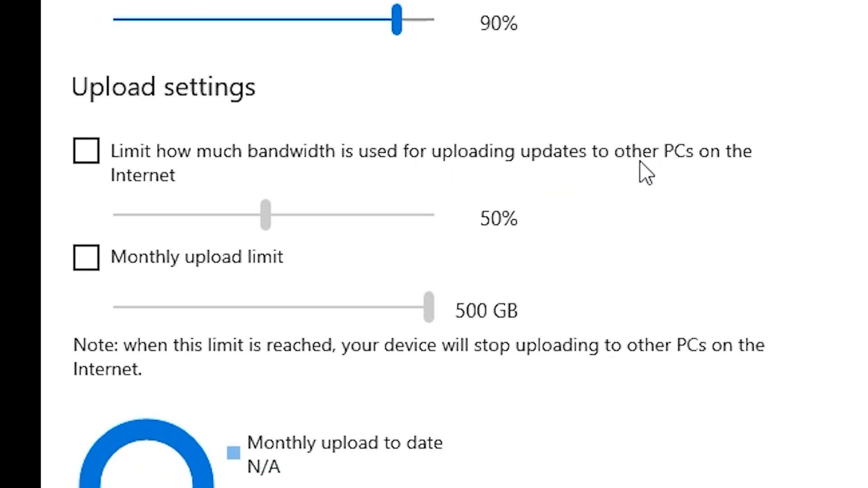
pyautogui.moveTo(74, 326)
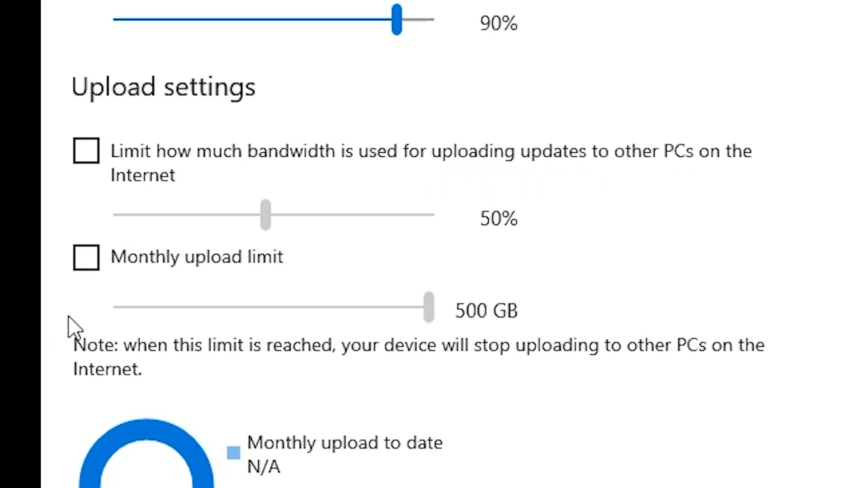
pyautogui.moveTo(80, 180)
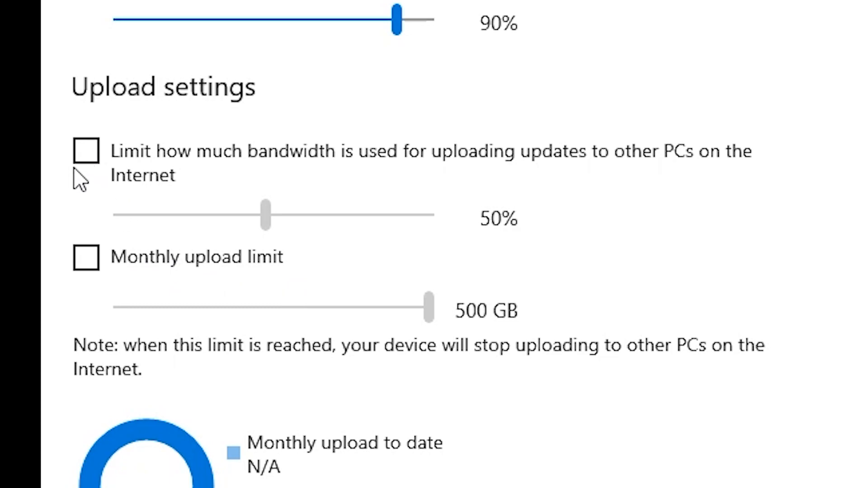
pyautogui.moveTo(91, 235)
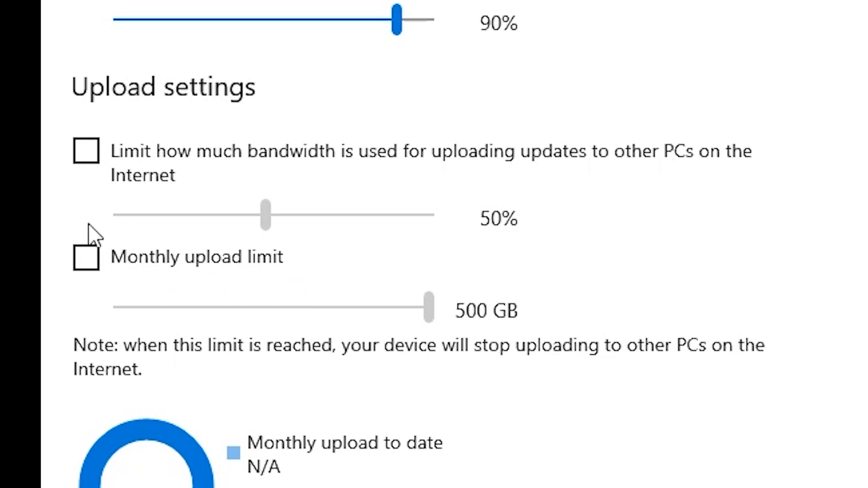
pyautogui.moveTo(280, 265)
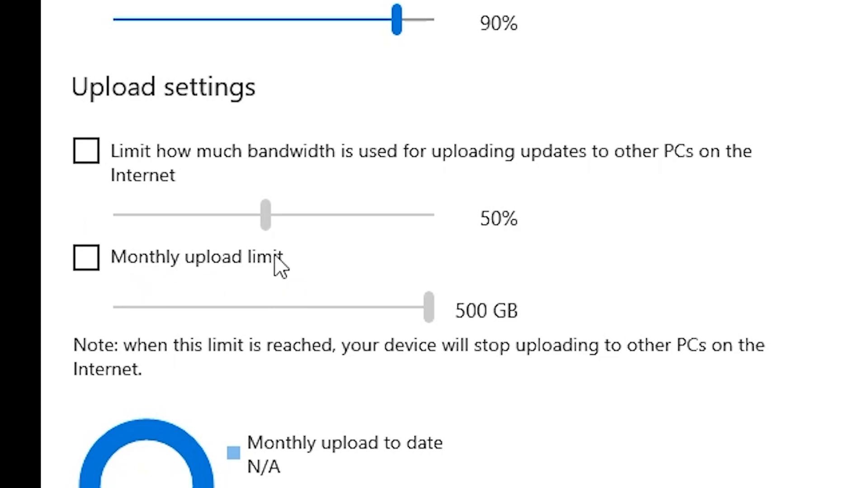
pyautogui.moveTo(308, 306)
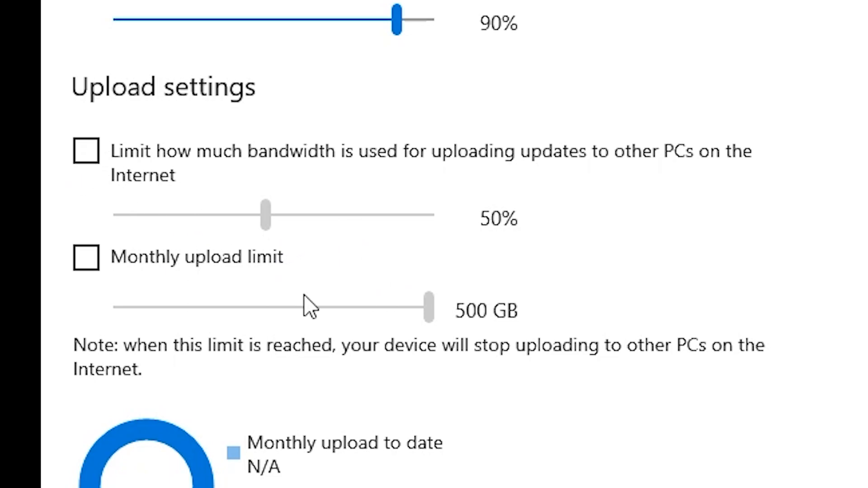
pyautogui.moveTo(400, 146)
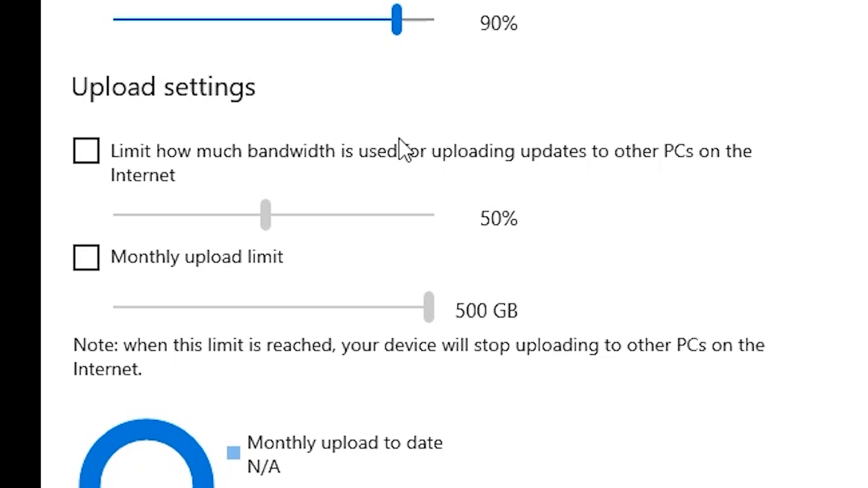
pyautogui.moveTo(247, 214)
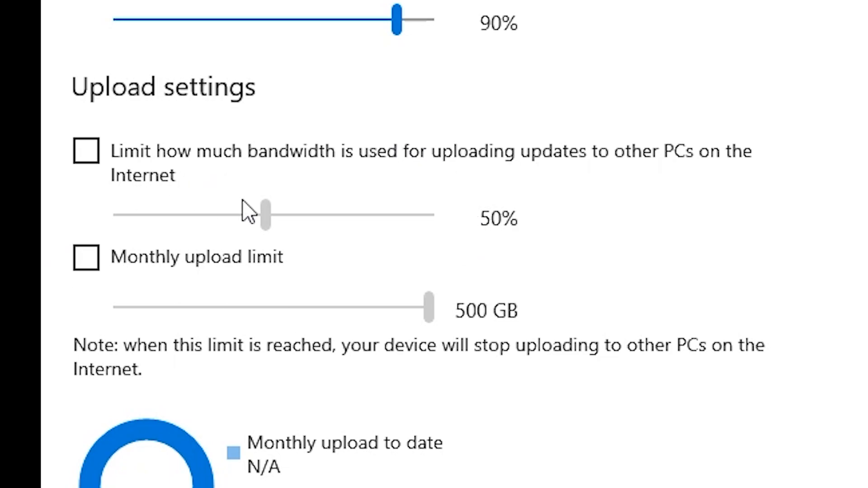
# - Set the upload bandwidth limit to 10% and the monthly upload limit to 35 GB
pyautogui.click(86, 150)
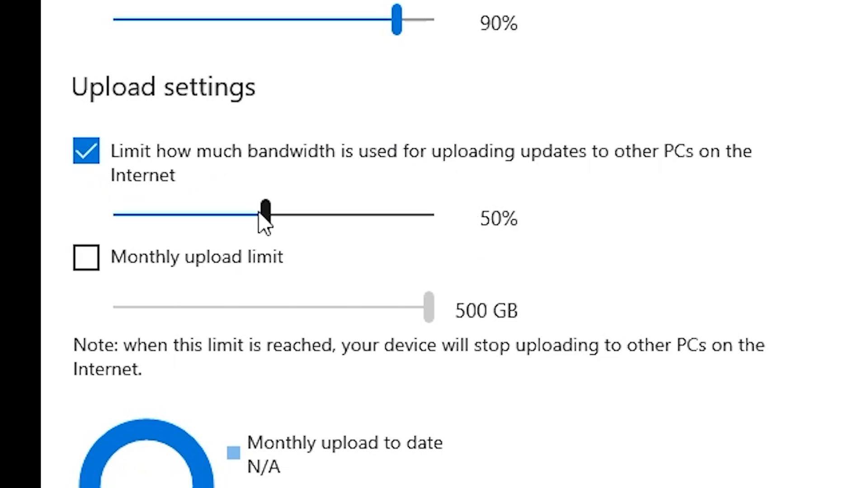
pyautogui.moveTo(265, 215); pyautogui.dragTo(141, 215)
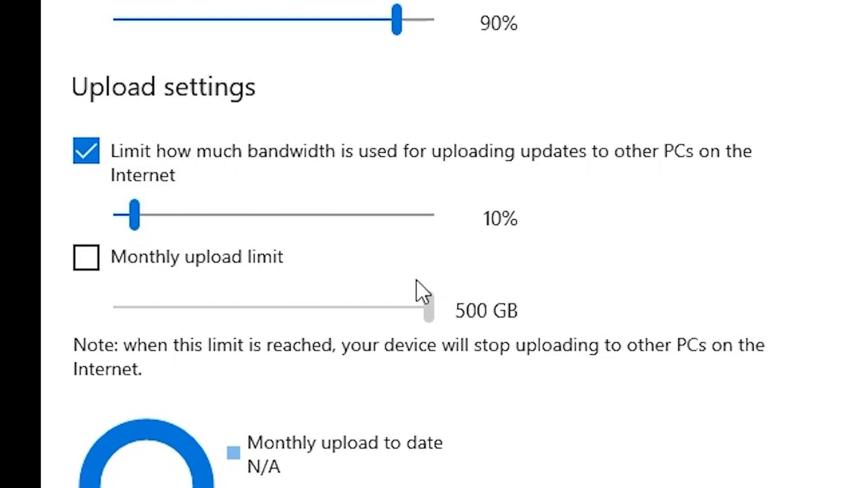
pyautogui.click(86, 256)
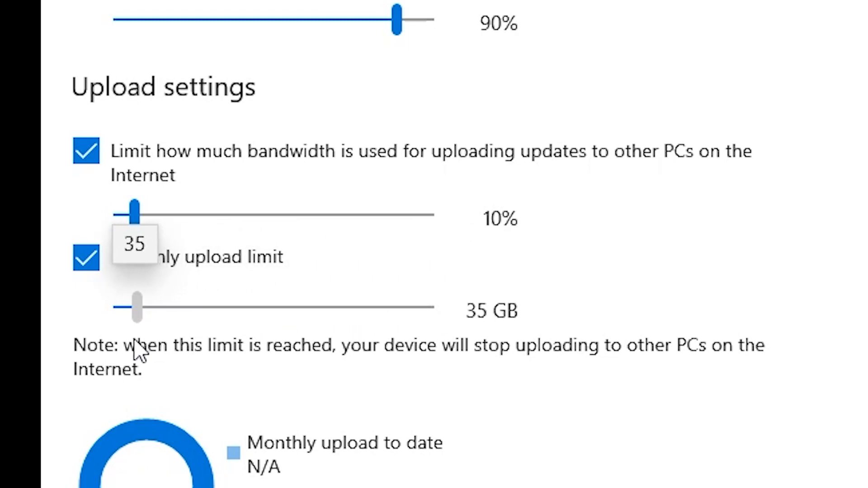
pyautogui.click(85, 257)
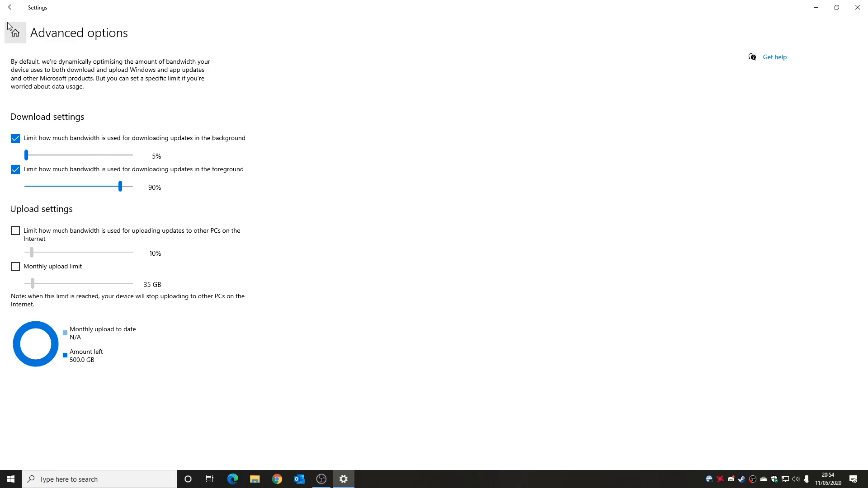
# - Go back from Advanced options to the Delivery Optimisation page
pyautogui.click(10, 7)
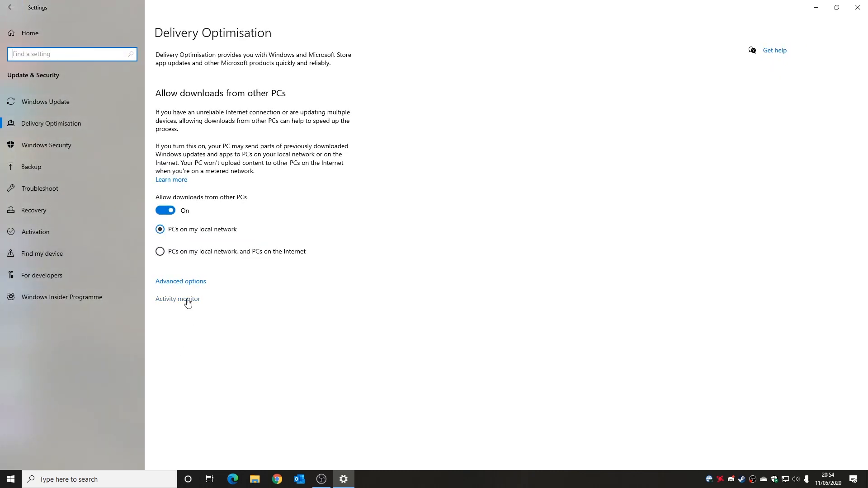
pyautogui.moveTo(296, 321)
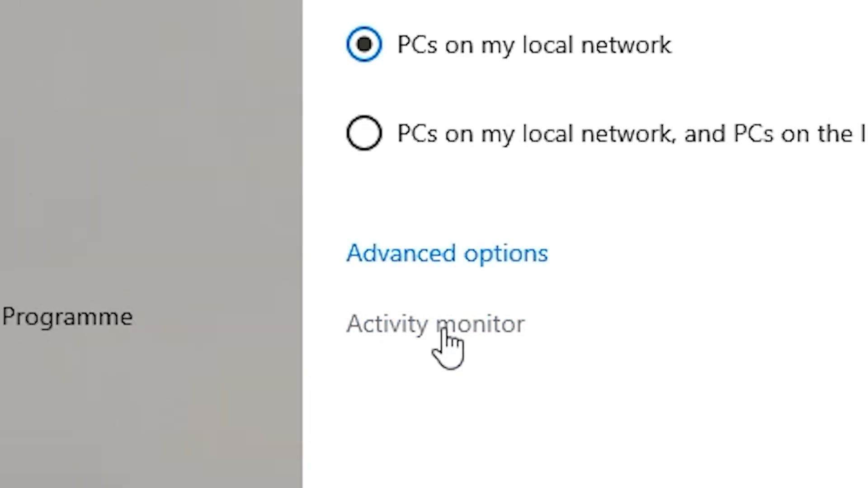
pyautogui.click(435, 323)
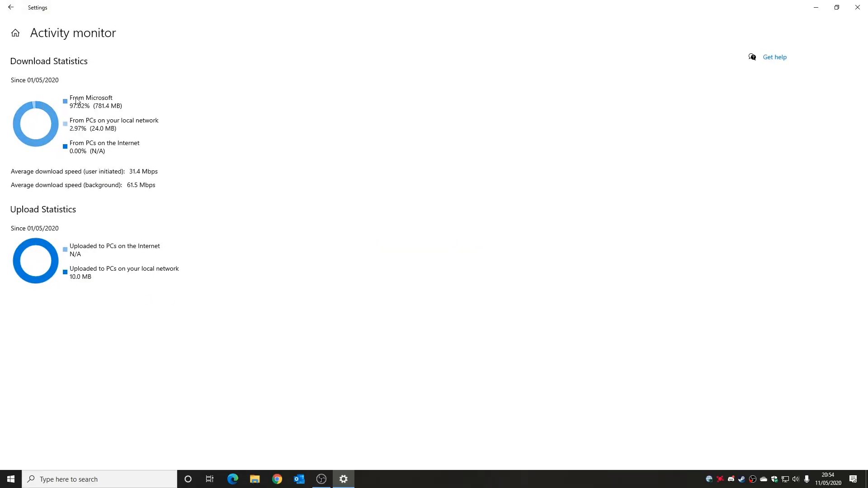
pyautogui.moveTo(18, 75)
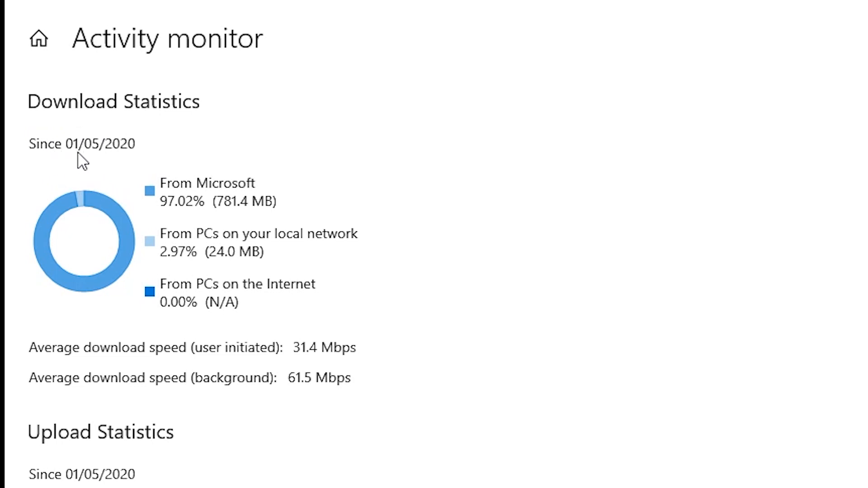
pyautogui.moveTo(154, 273)
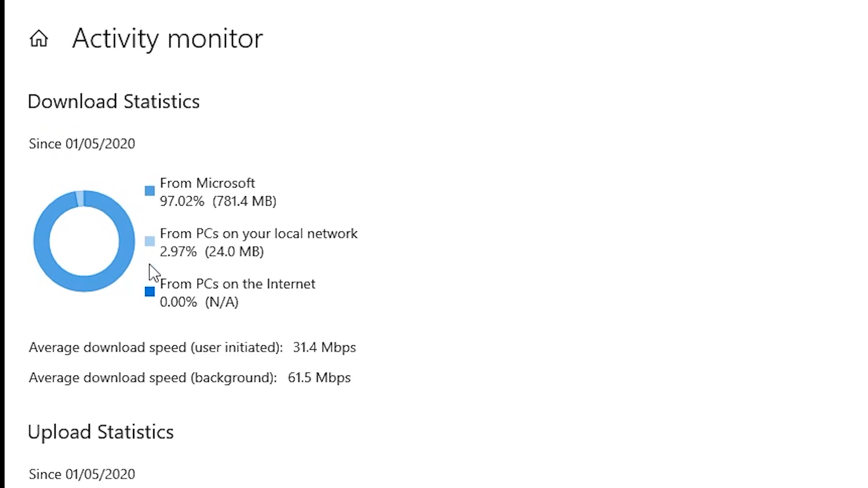
pyautogui.moveTo(172, 216)
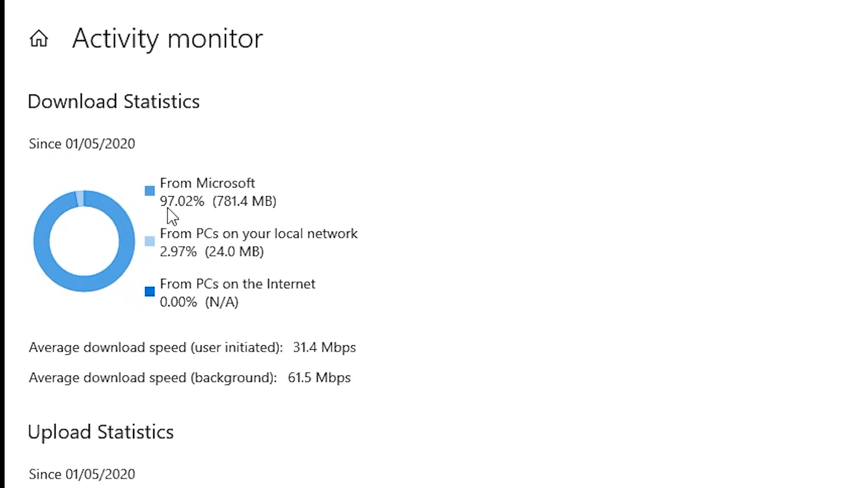
pyautogui.moveTo(226, 216)
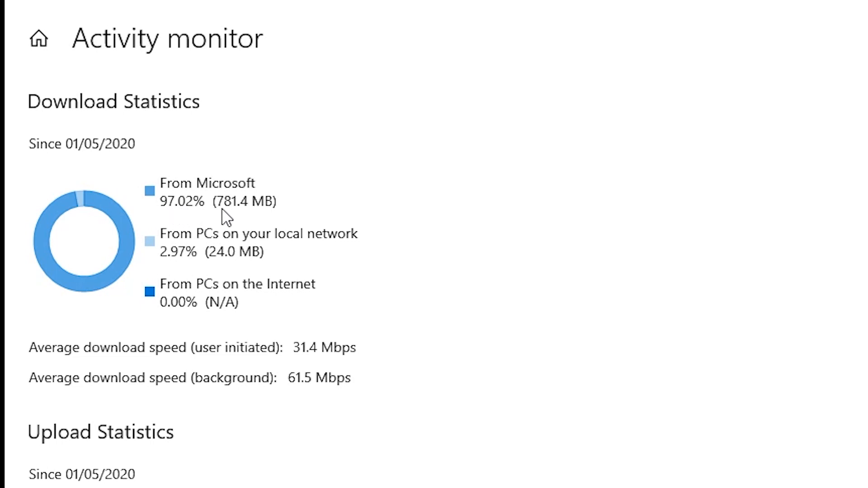
pyautogui.moveTo(244, 214)
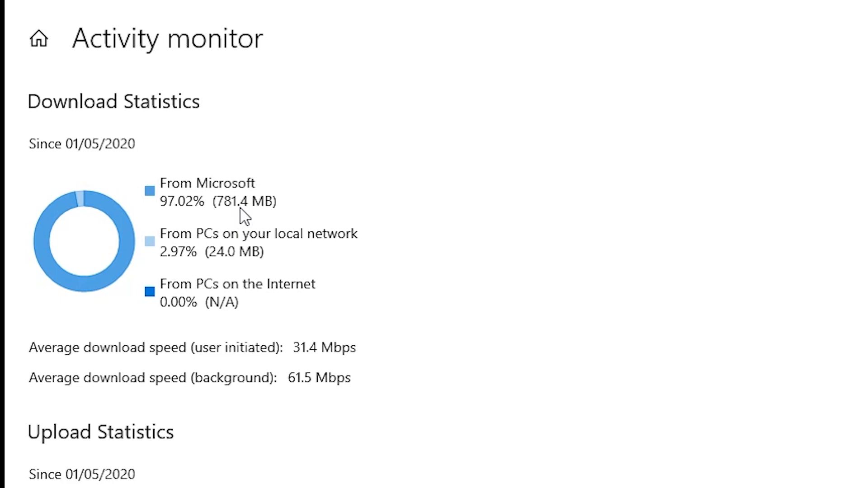
pyautogui.moveTo(330, 252)
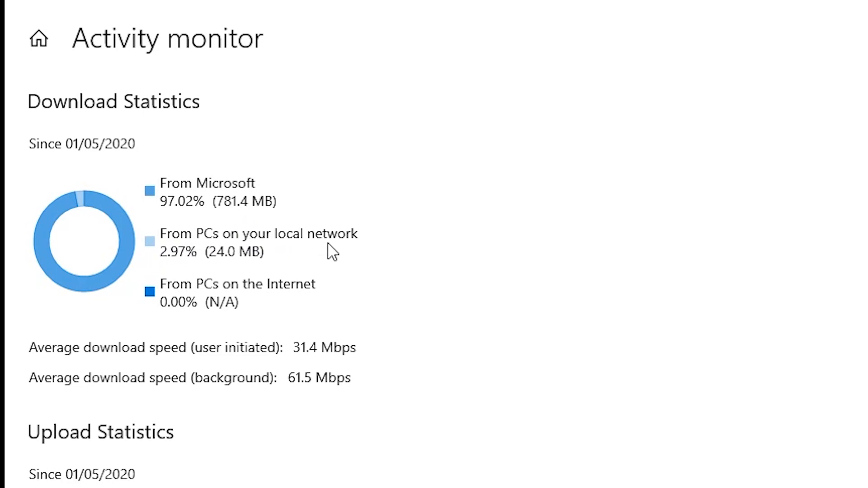
pyautogui.moveTo(182, 272)
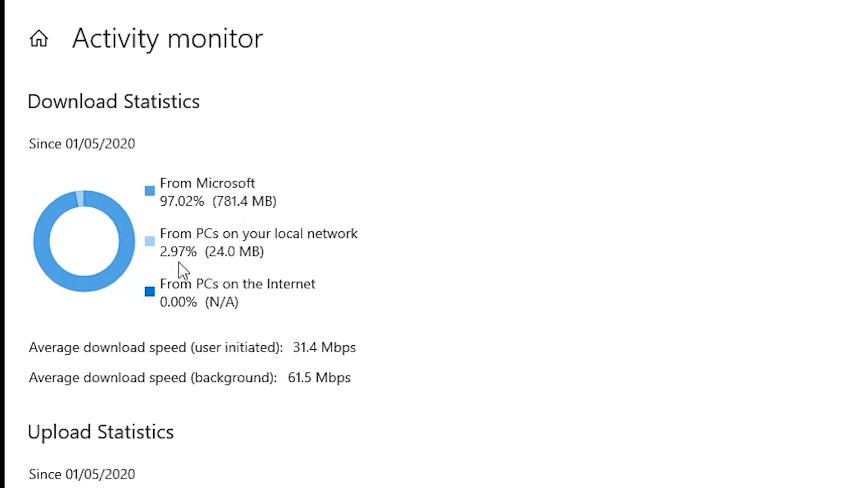
pyautogui.moveTo(217, 267)
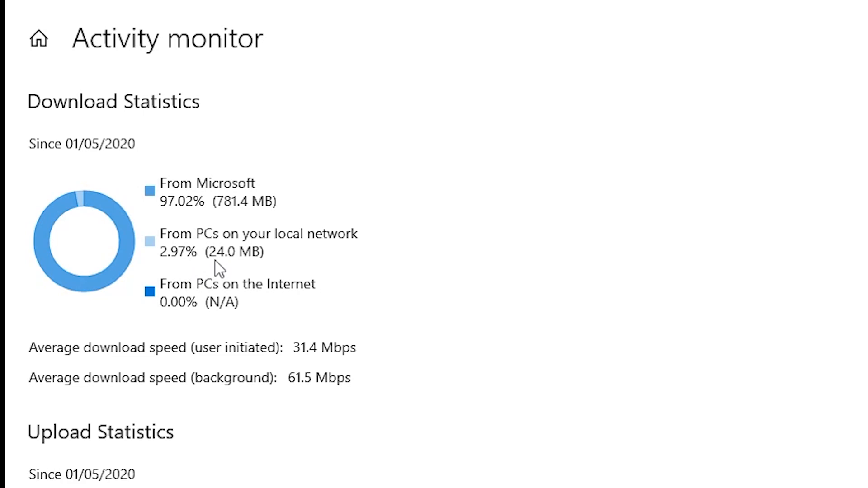
pyautogui.moveTo(350, 293)
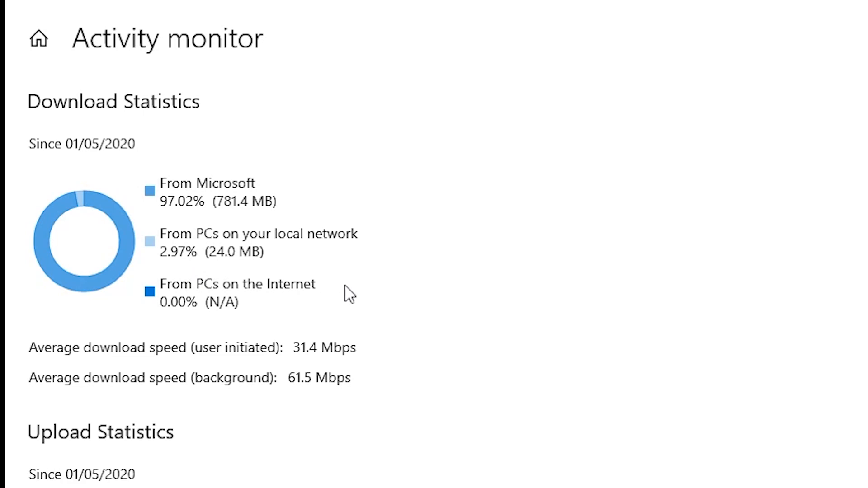
pyautogui.moveTo(348, 299)
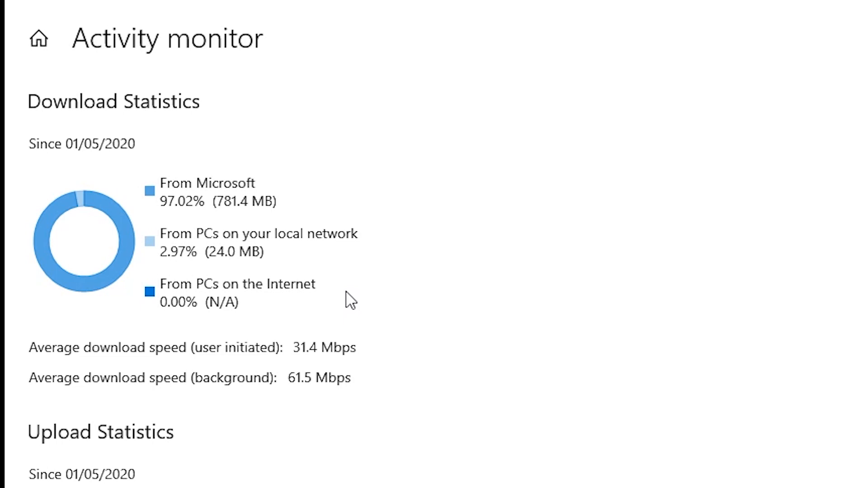
pyautogui.moveTo(355, 303)
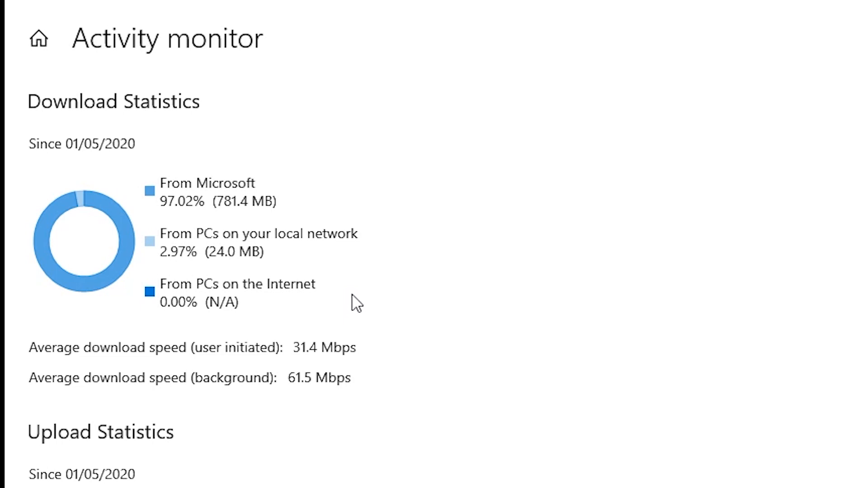
pyautogui.moveTo(172, 304)
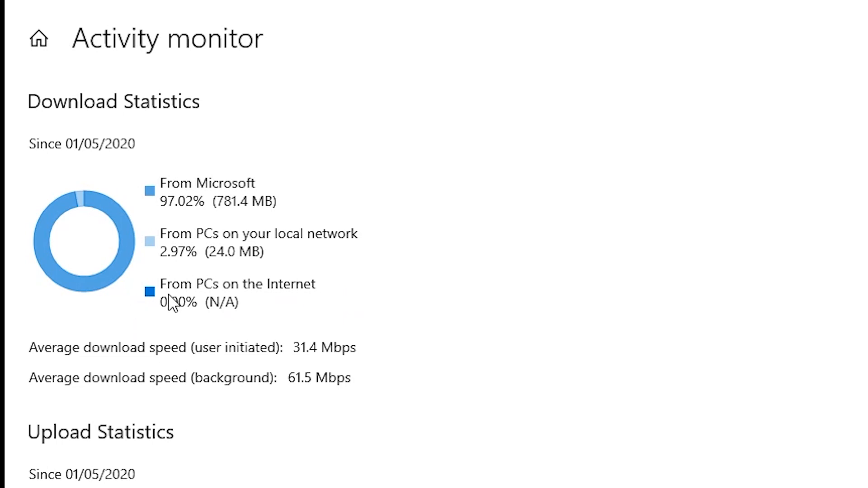
pyautogui.moveTo(291, 311)
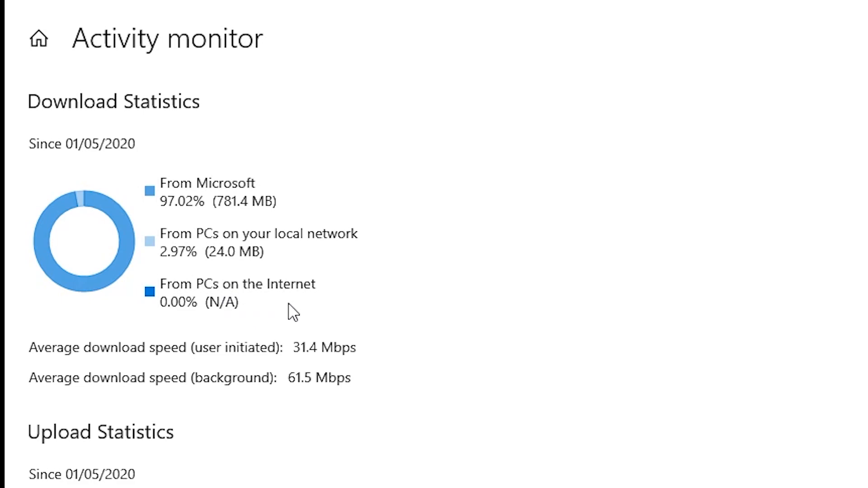
pyautogui.moveTo(328, 306)
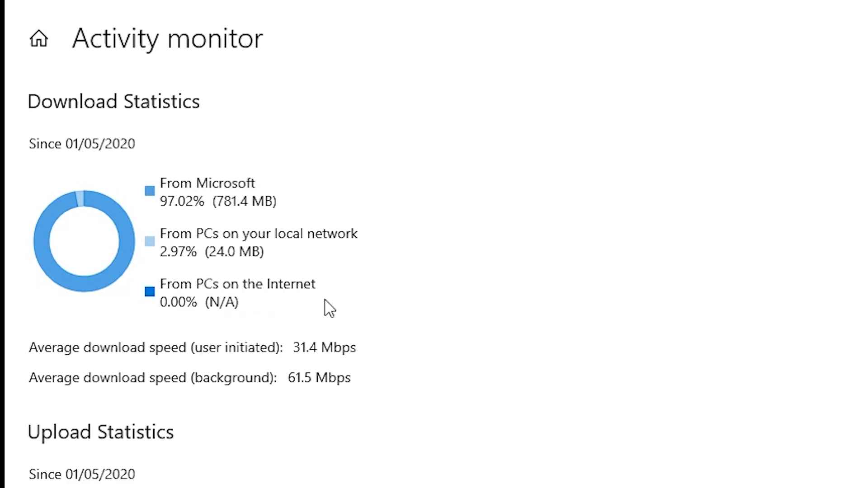
pyautogui.moveTo(289, 310)
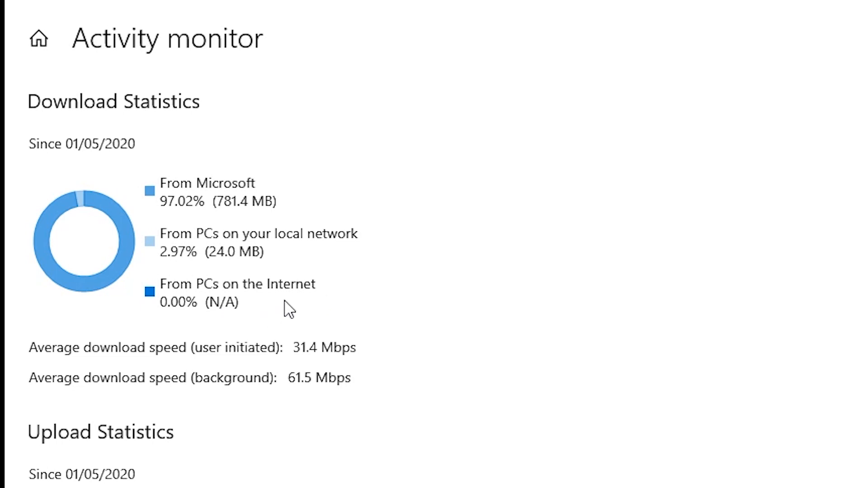
pyautogui.moveTo(175, 322)
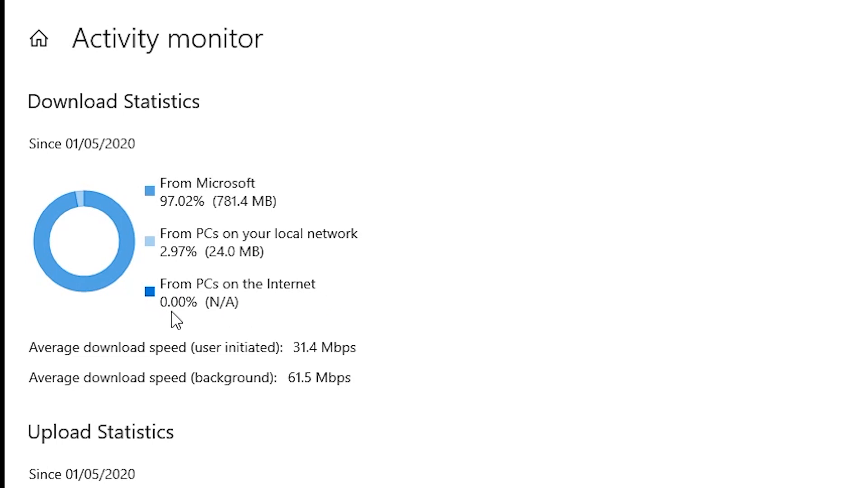
pyautogui.moveTo(179, 304)
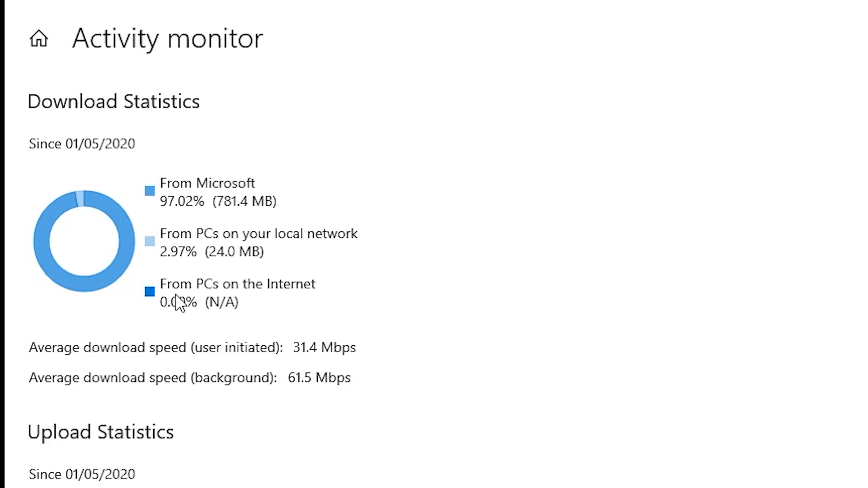
pyautogui.moveTo(298, 292)
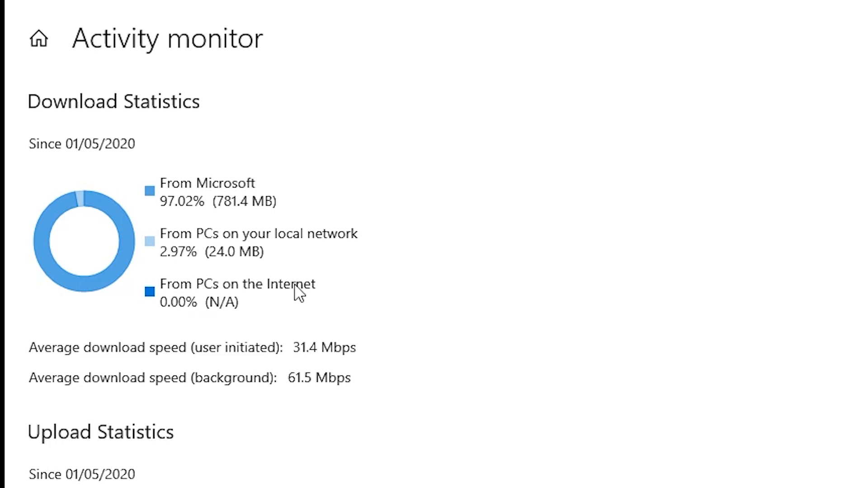
pyautogui.moveTo(453, 437)
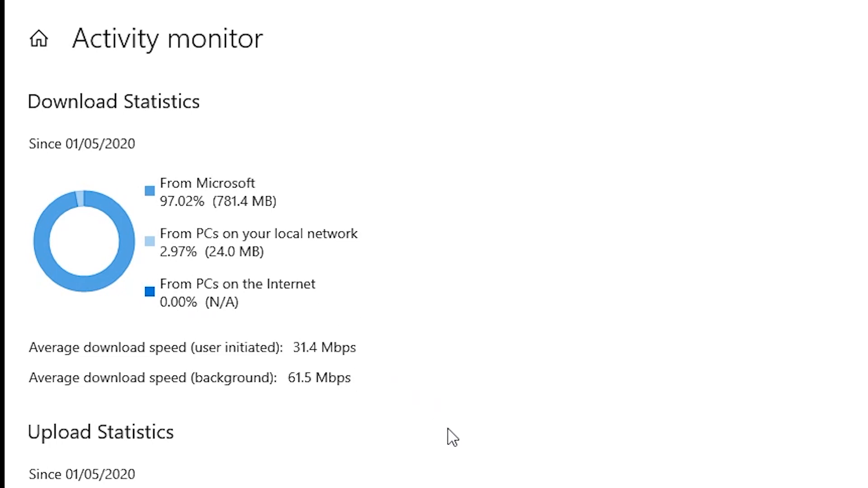
pyautogui.moveTo(276, 384)
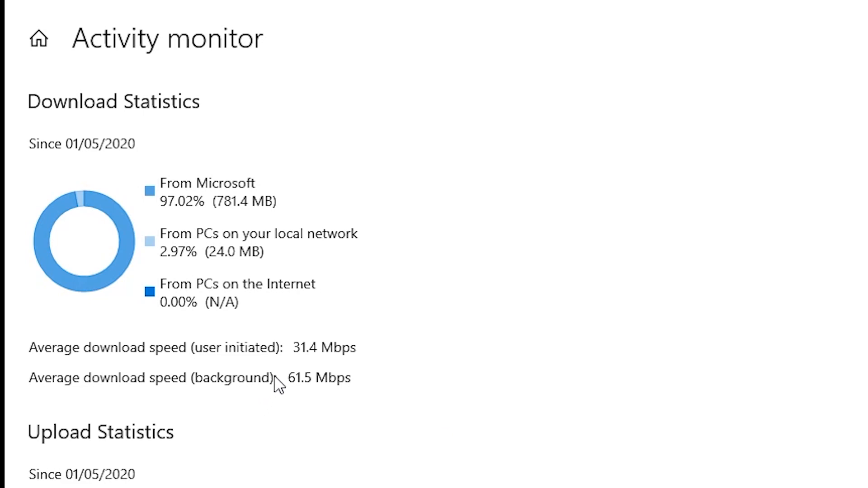
pyautogui.scroll(-3)
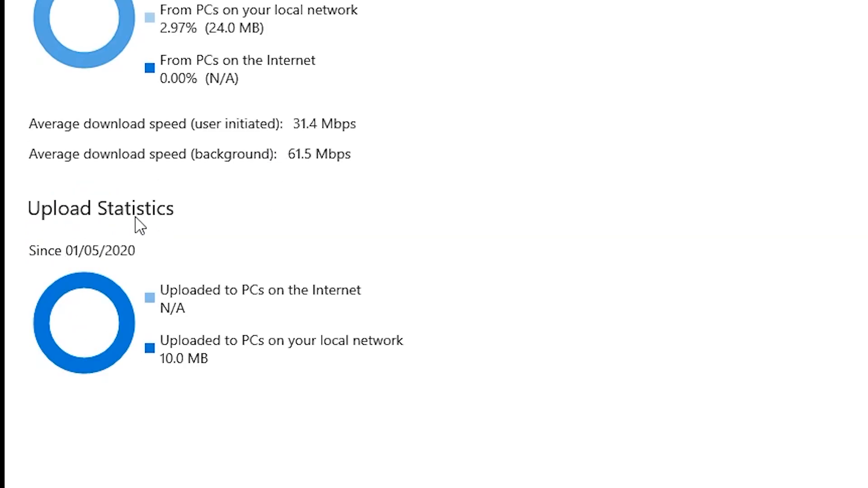
pyautogui.moveTo(262, 405)
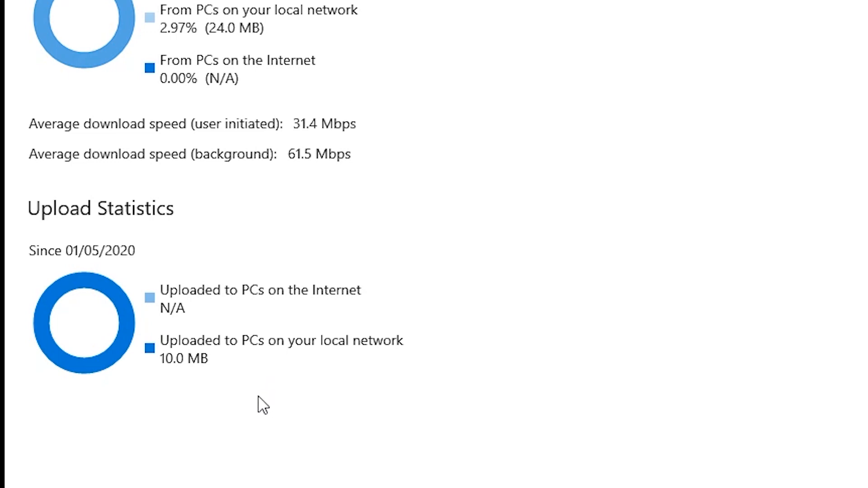
pyautogui.moveTo(177, 375)
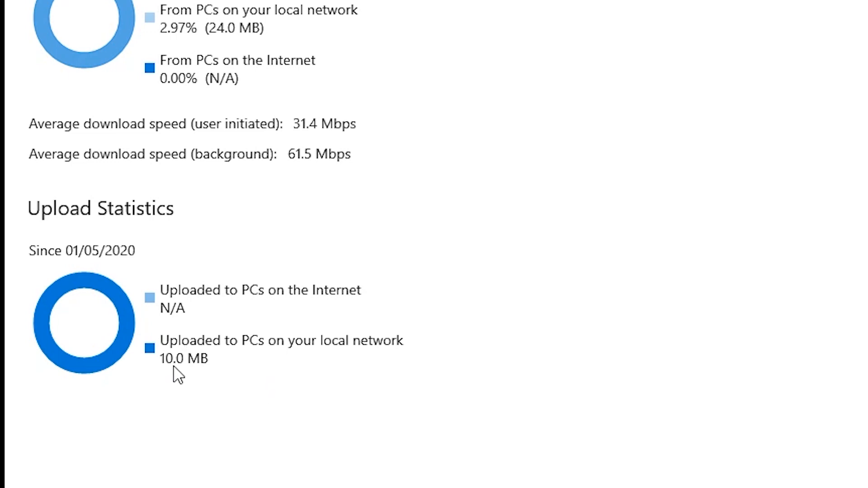
pyautogui.moveTo(180, 359)
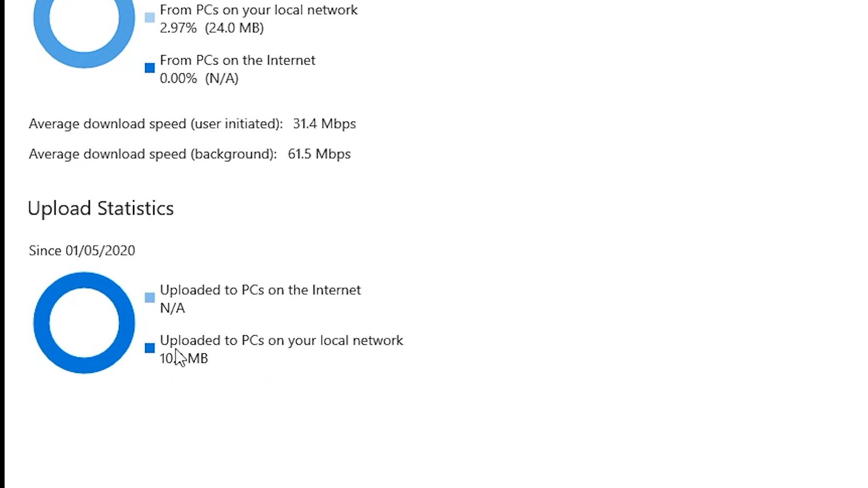
pyautogui.moveTo(180, 329)
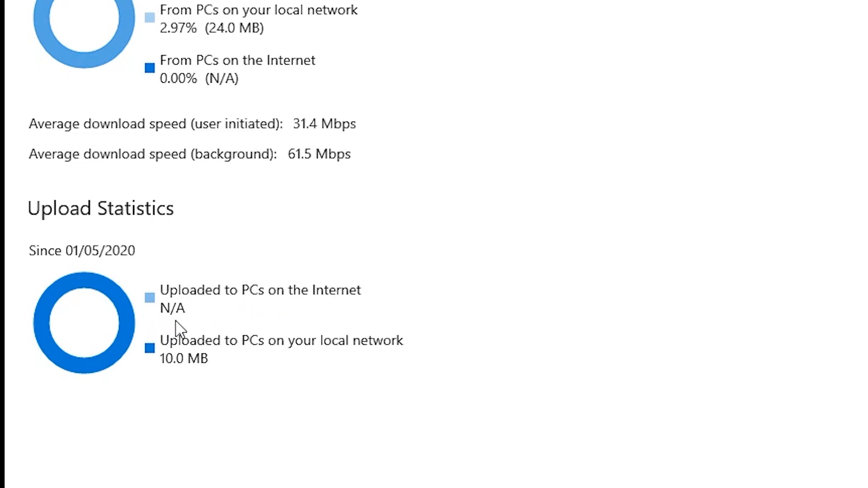
pyautogui.moveTo(168, 318)
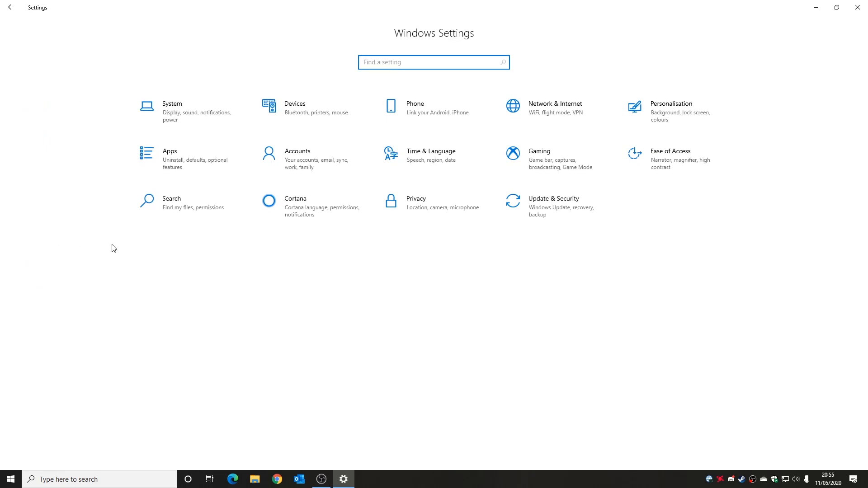
pyautogui.moveTo(527, 223)
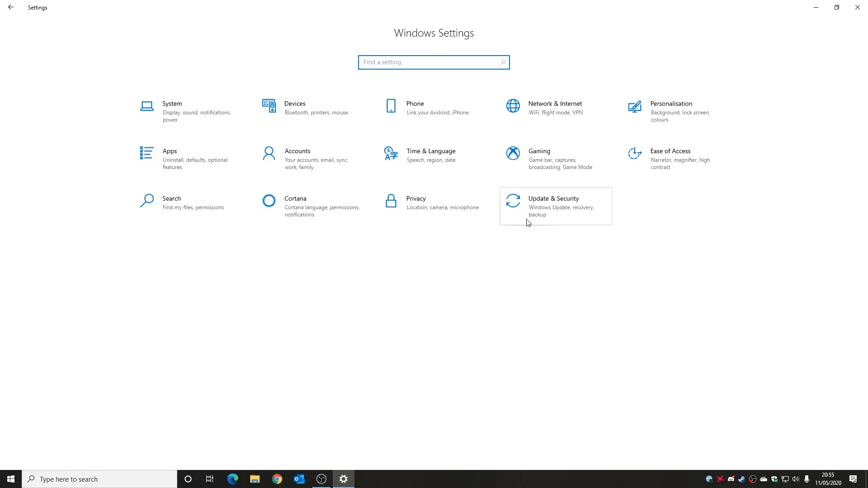
# - Open Windows Update and request the 2020-04 Cumulative Update download
pyautogui.click(553, 206)
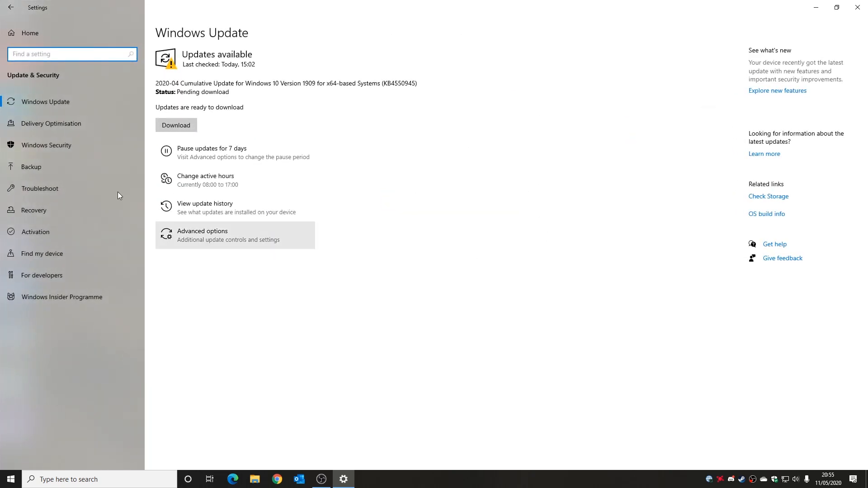
pyautogui.moveTo(232, 64)
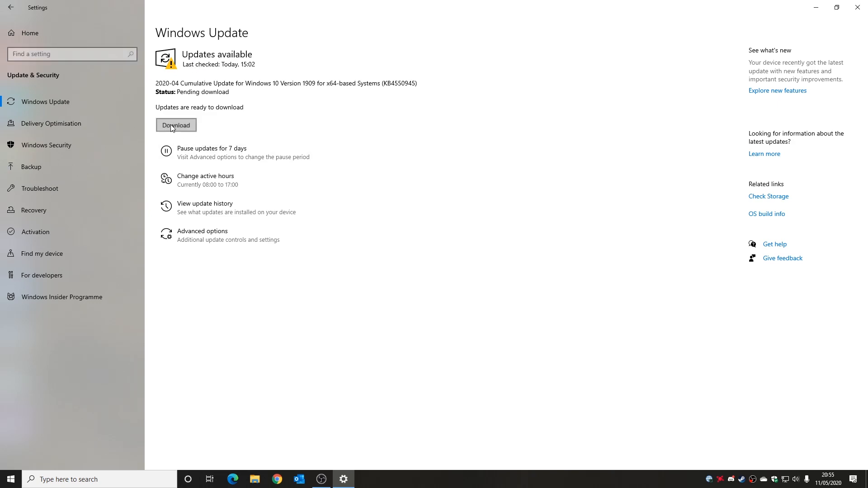
pyautogui.click(175, 125)
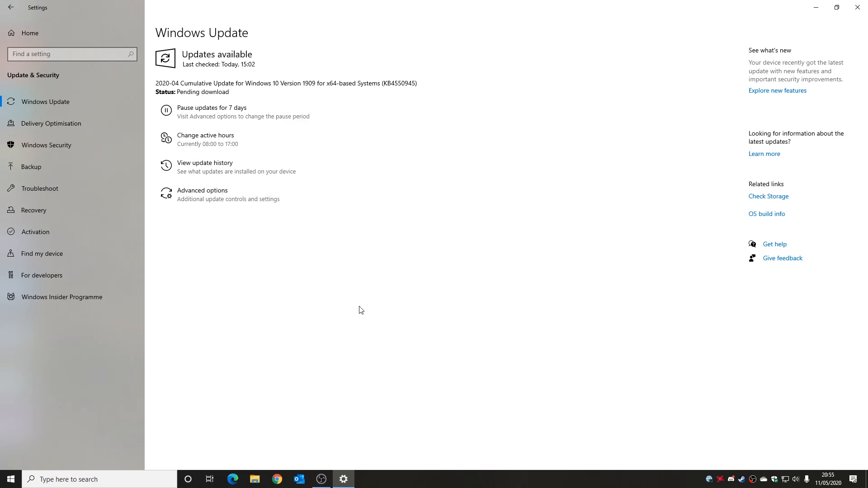